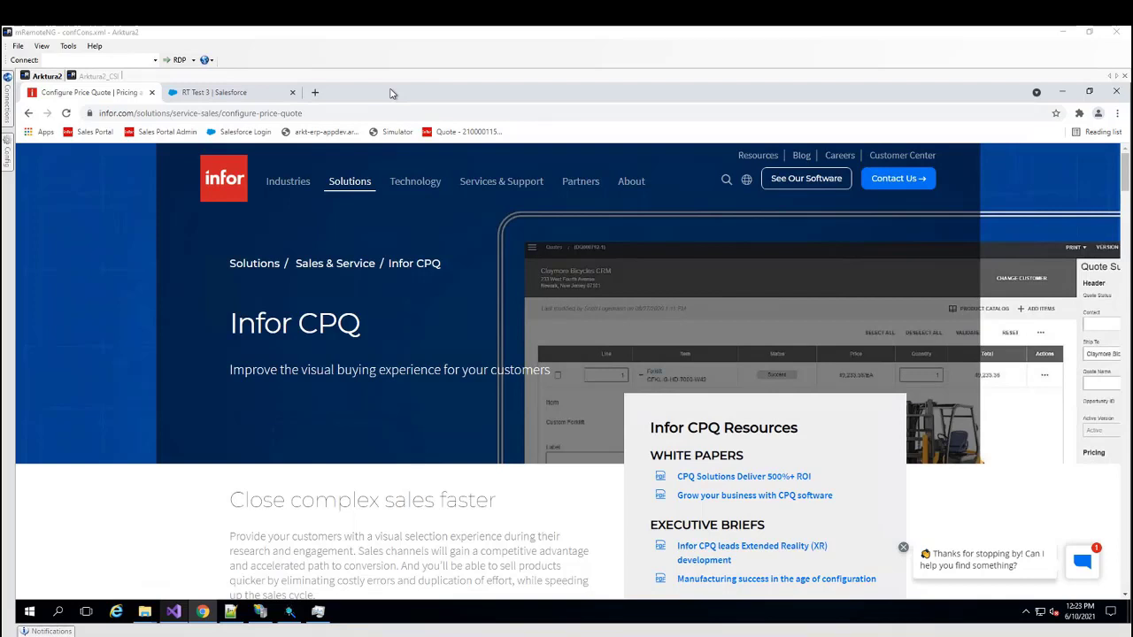
pyautogui.moveTo(390, 94)
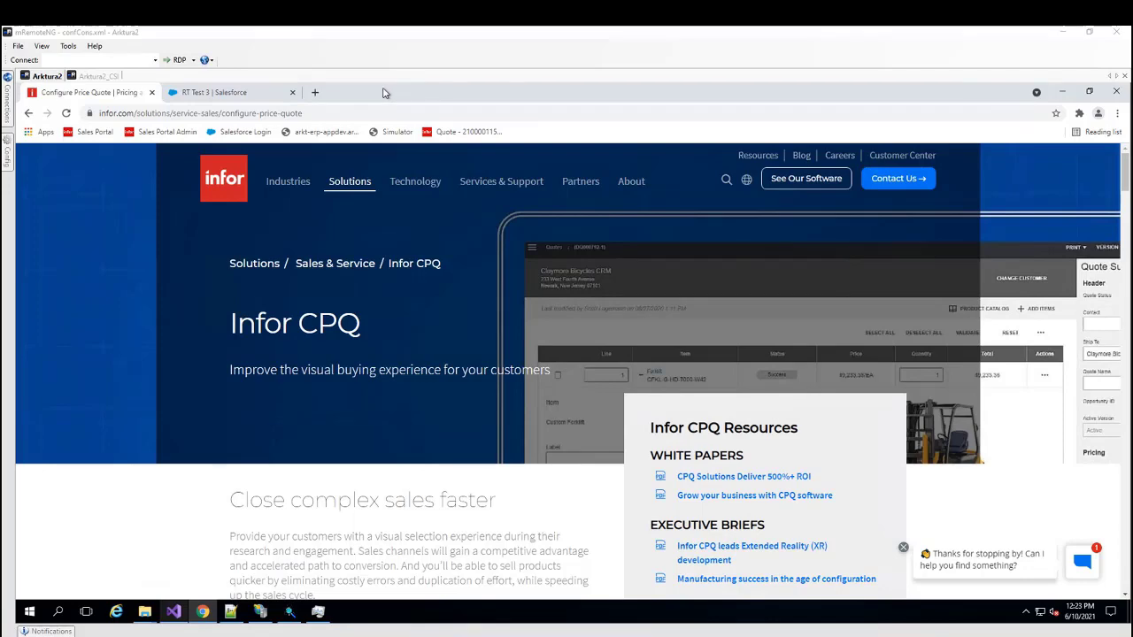
# Go to the RT Test 3 opportunity in Salesforce and show its additional actions.
pyautogui.click(212, 92)
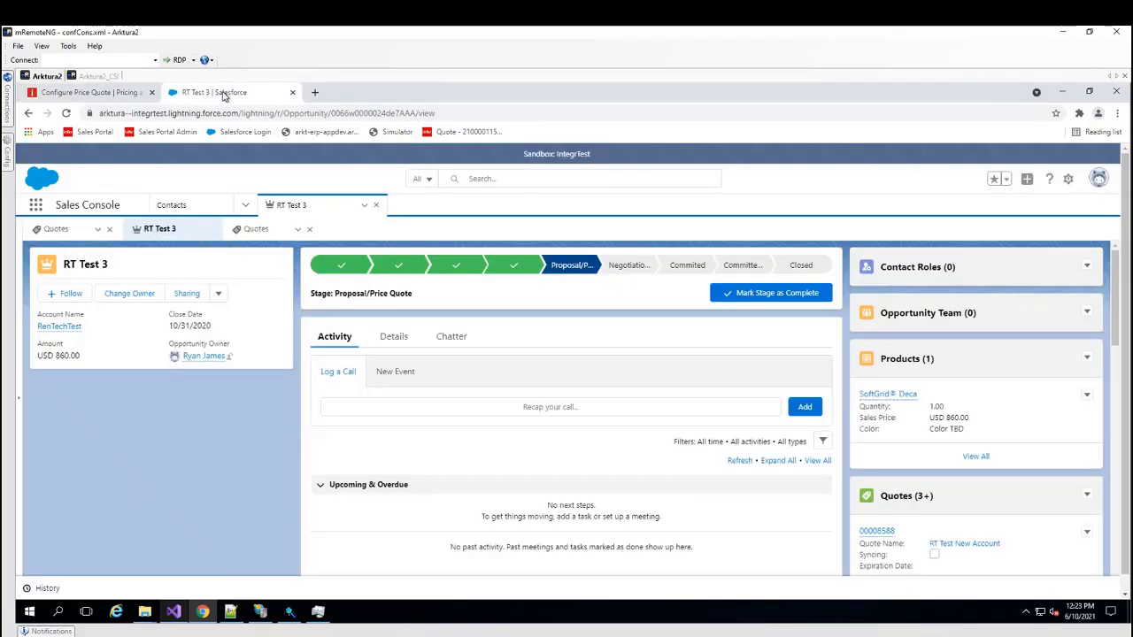
pyautogui.moveTo(272, 258)
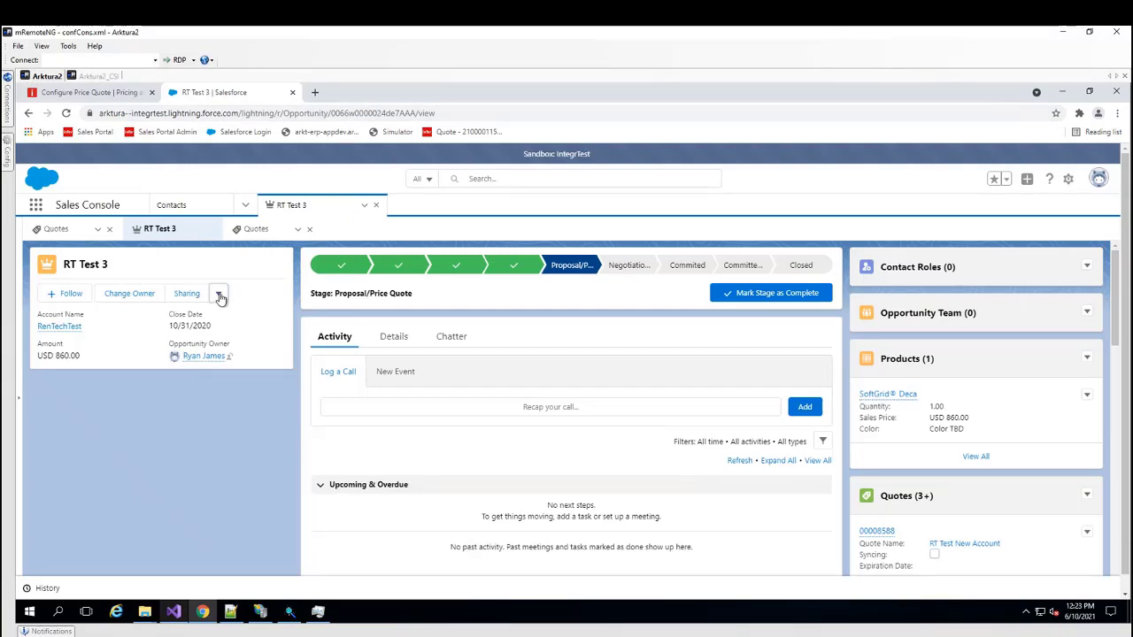
pyautogui.click(218, 293)
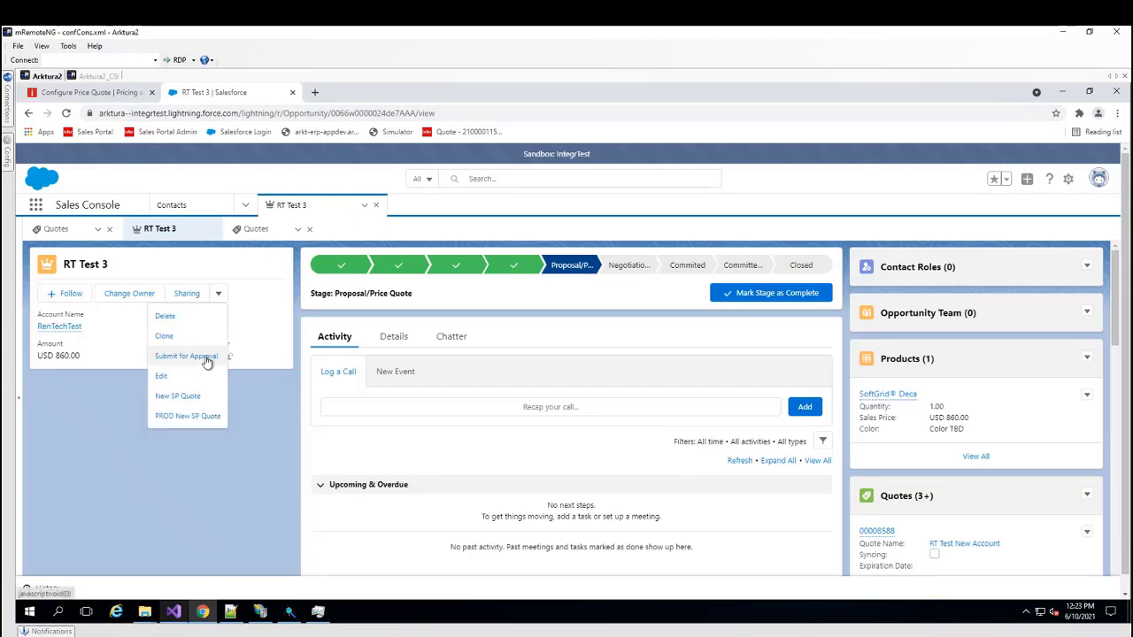
pyautogui.moveTo(210, 399)
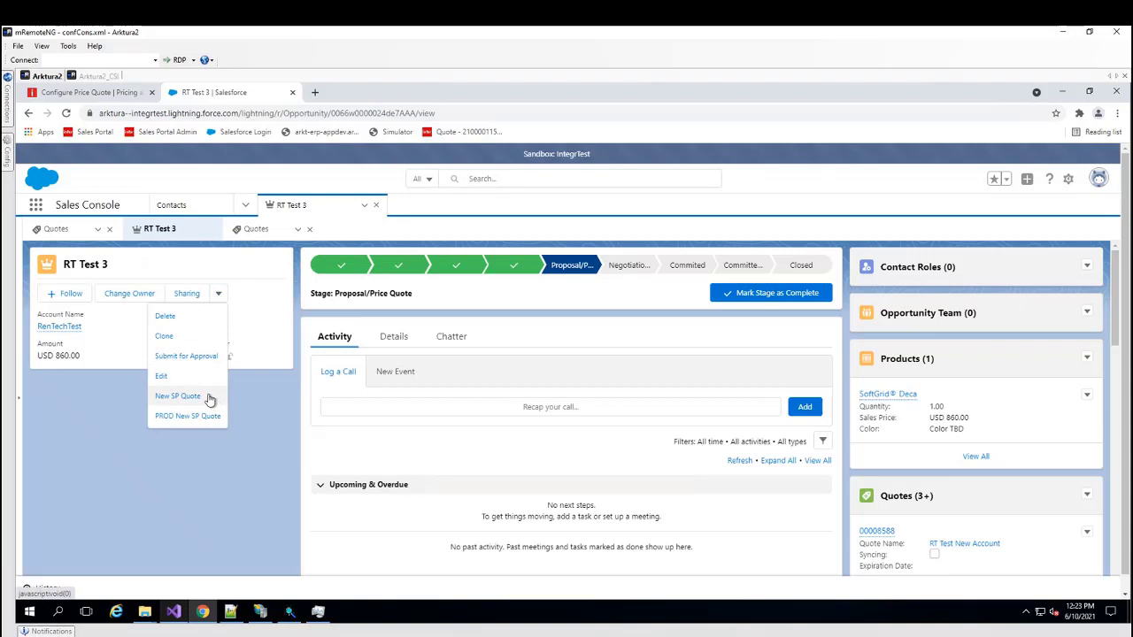
pyautogui.moveTo(177, 395)
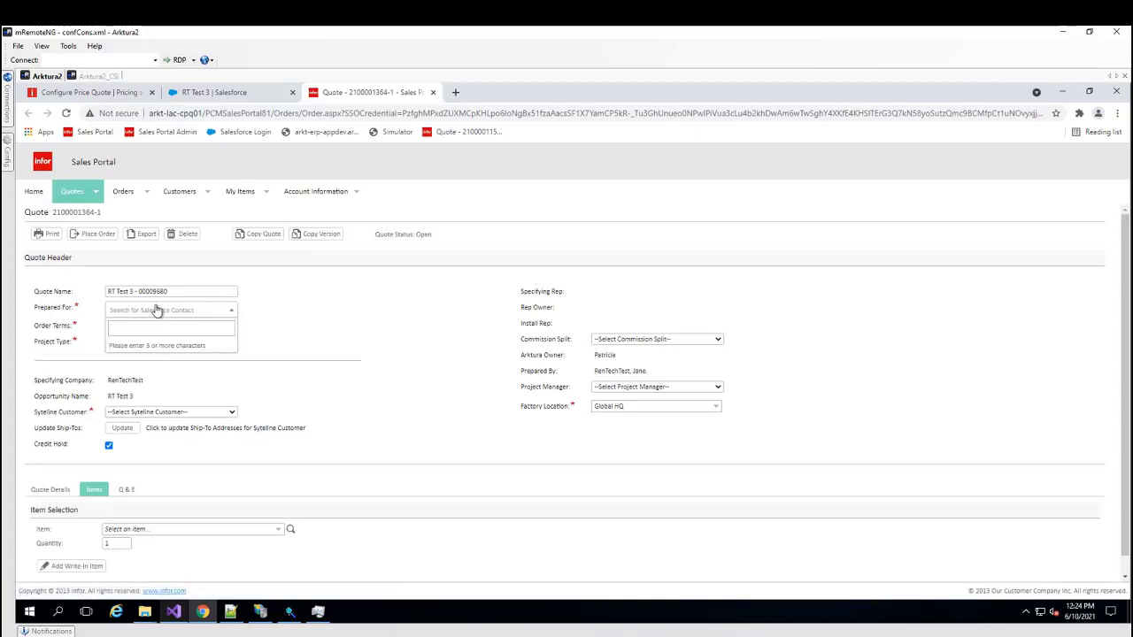
pyautogui.write('keith')
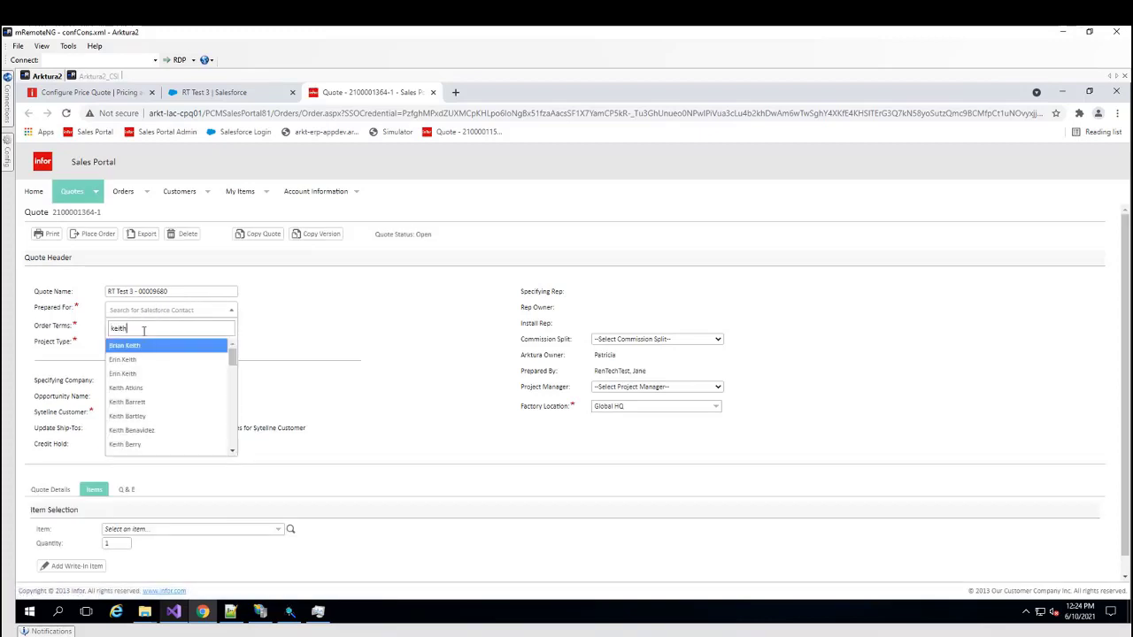
pyautogui.click(122, 359)
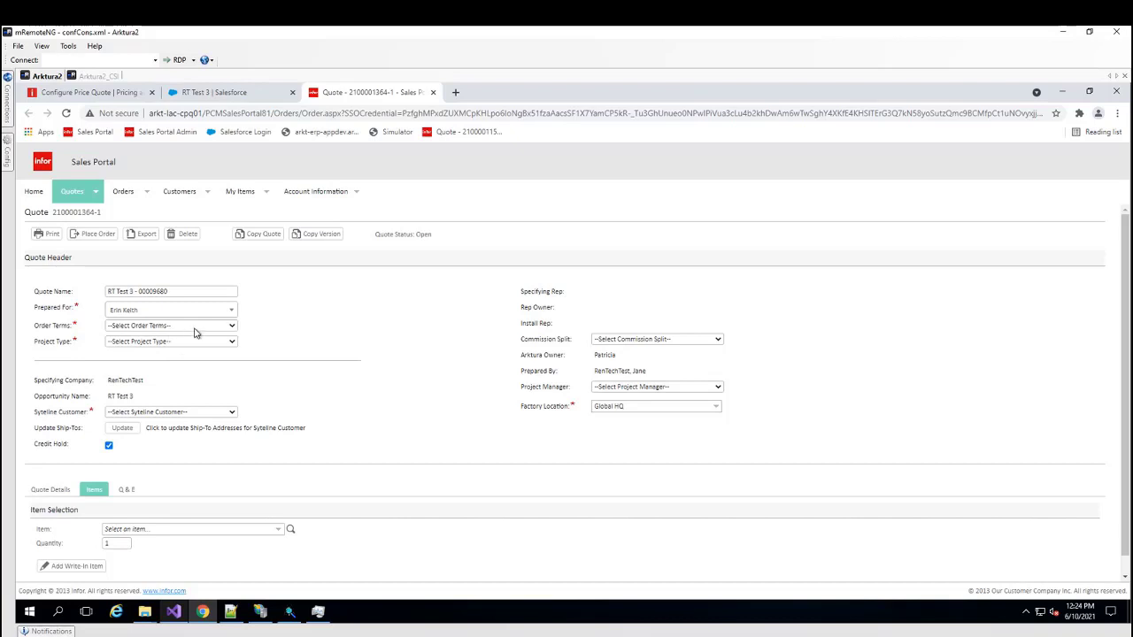
pyautogui.moveTo(172, 343)
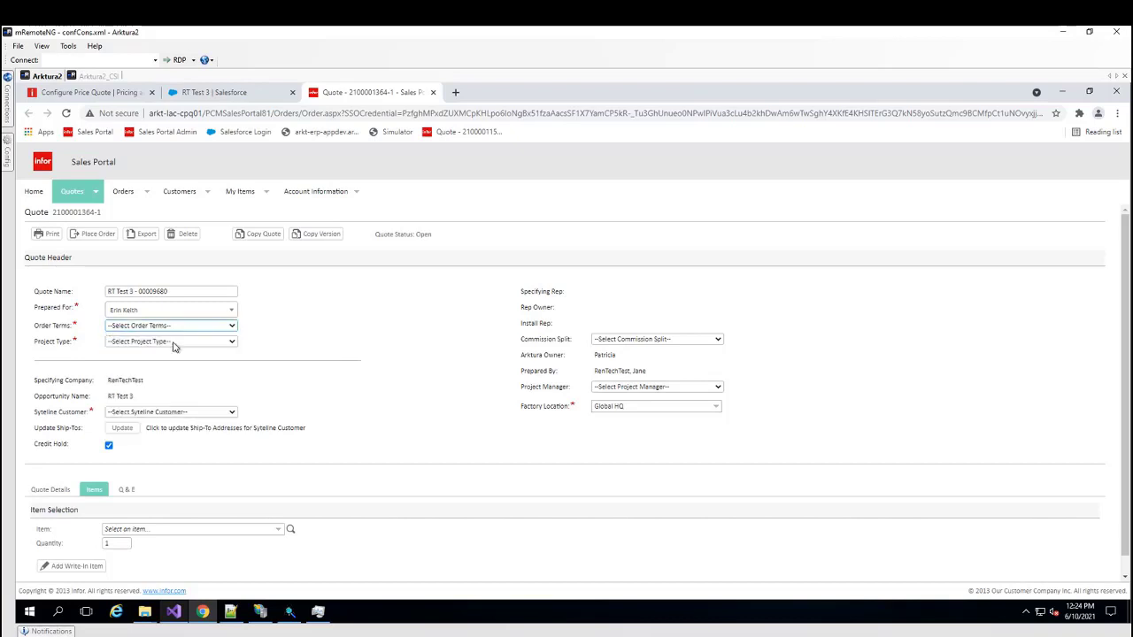
pyautogui.click(171, 342)
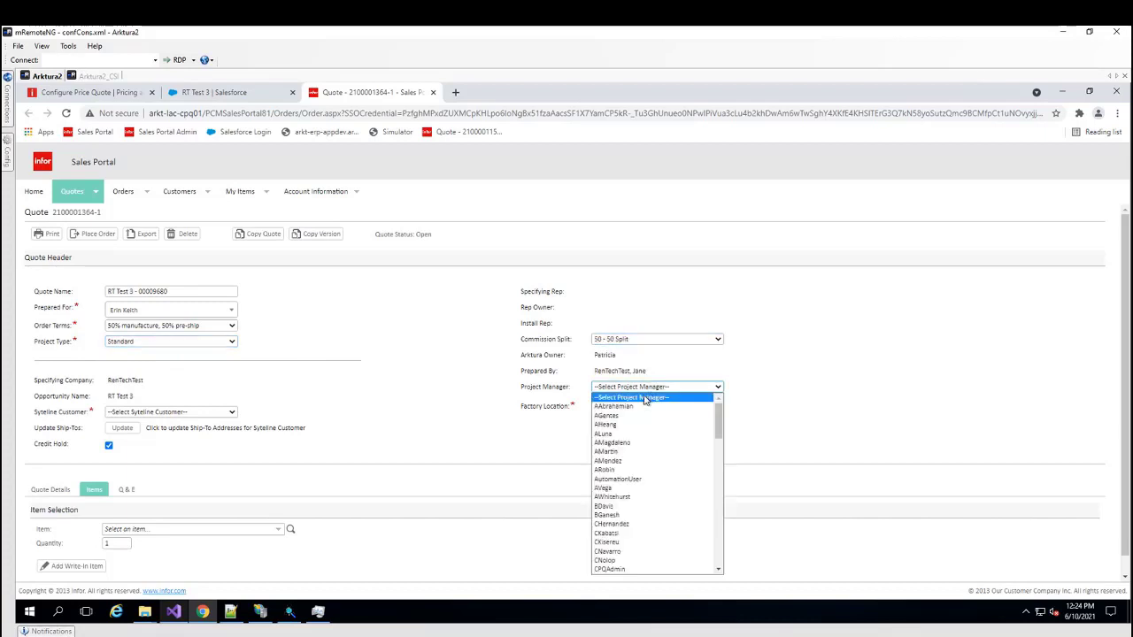
pyautogui.click(614, 405)
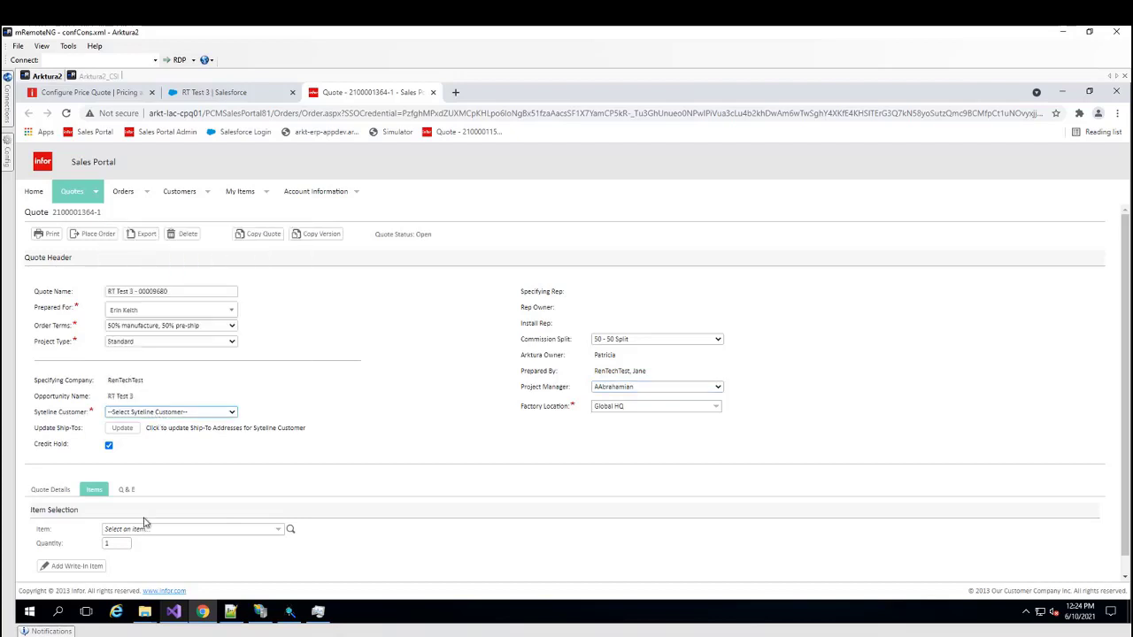
# Add the SoftGrid item and configure it as Deca with a colour option.
pyautogui.click(191, 528)
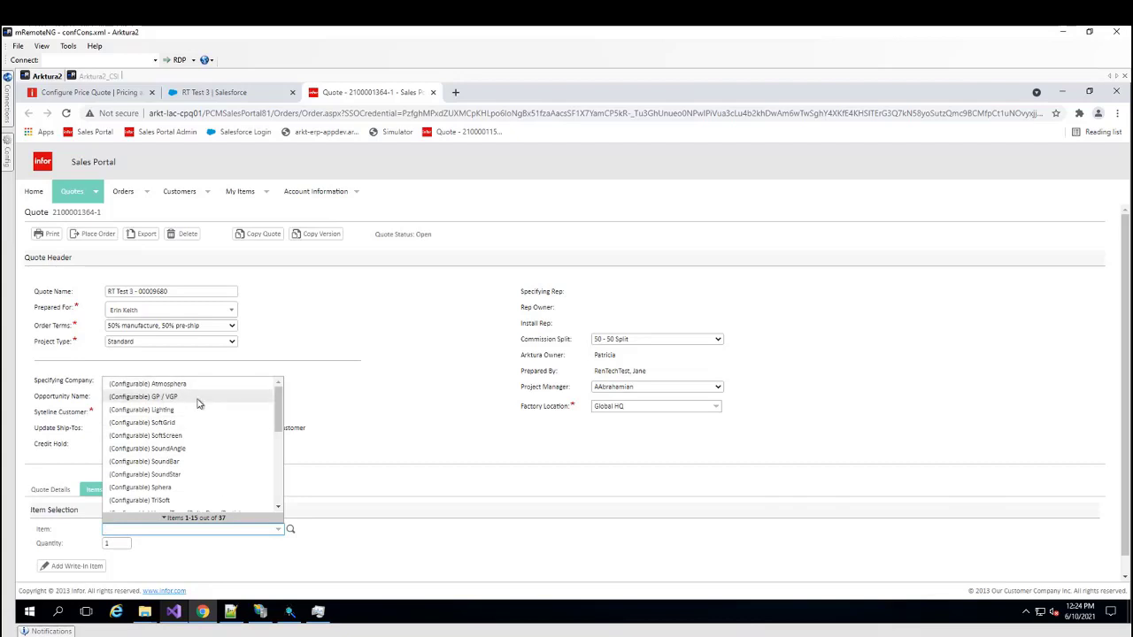
pyautogui.moveTo(193, 426)
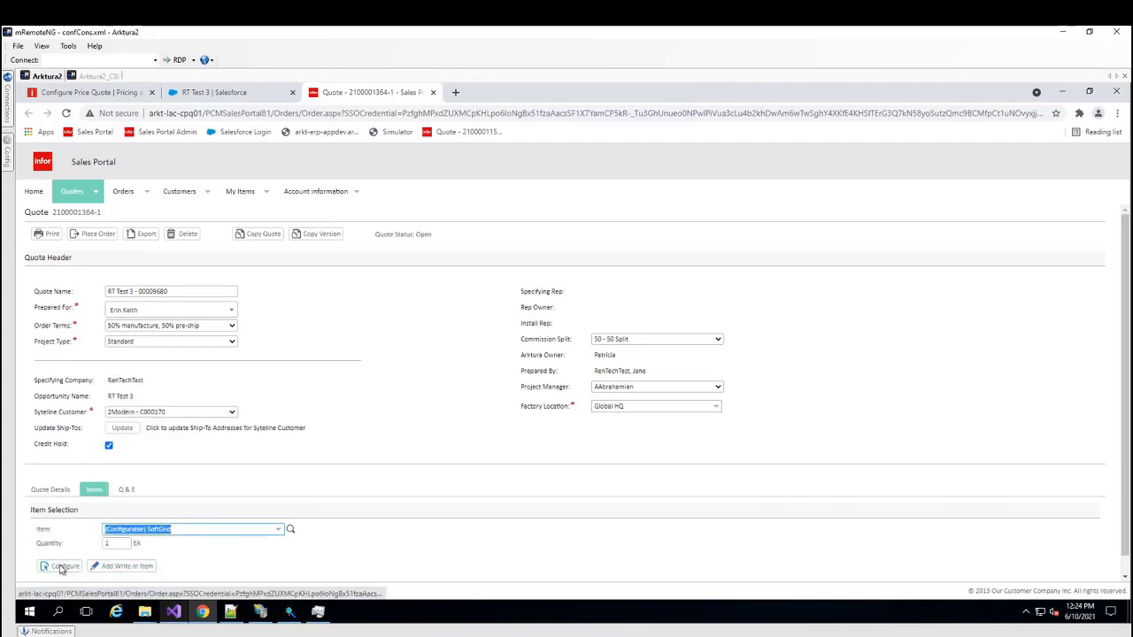
pyautogui.click(61, 566)
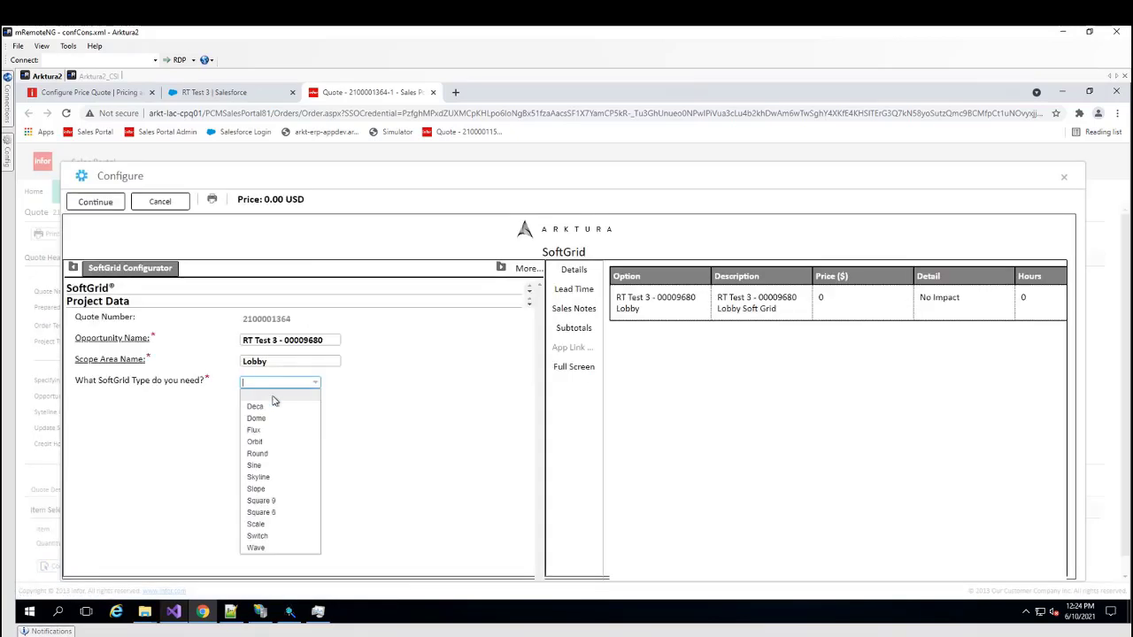
pyautogui.click(255, 406)
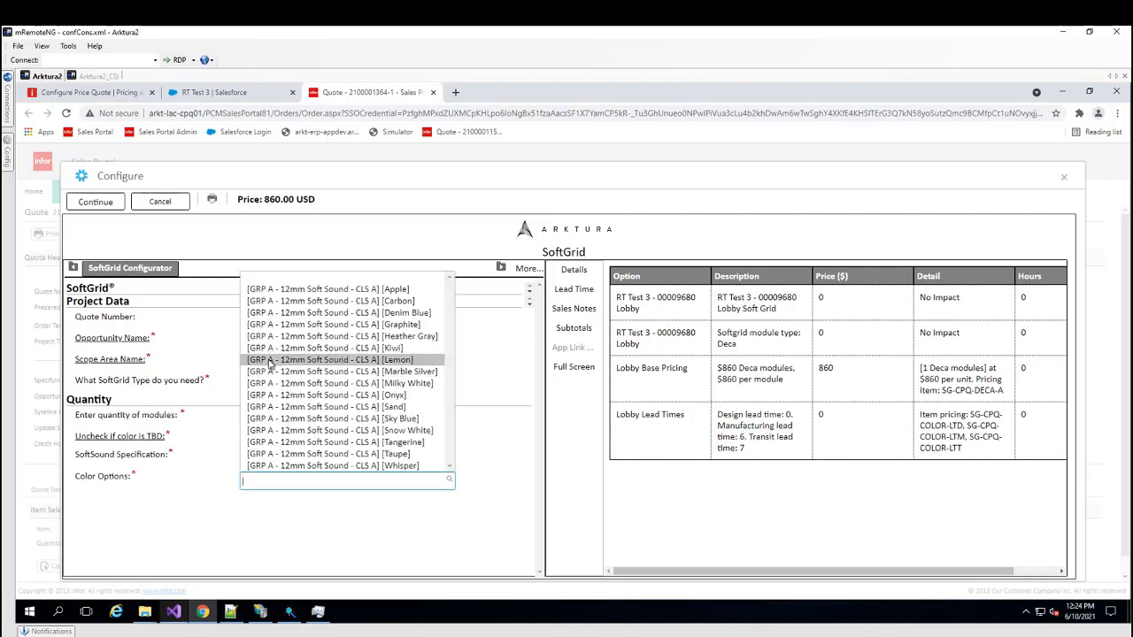
pyautogui.click(331, 359)
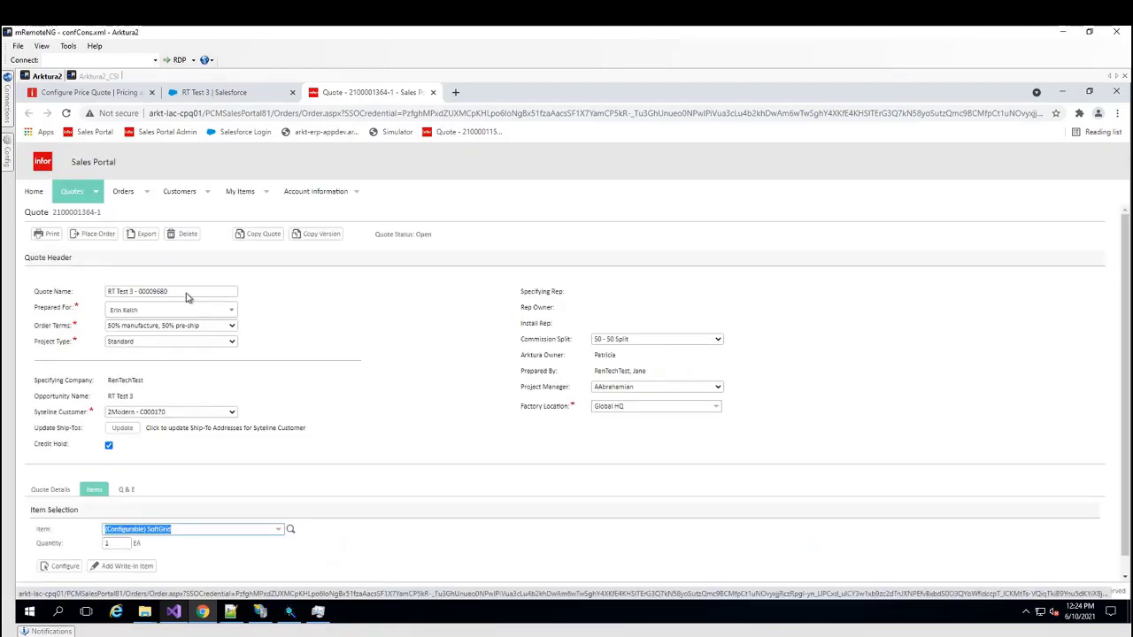
# Name the quote 'RT Test 3 - RT Demo' and go back to the RT Test 3 opportunity.
pyautogui.click(170, 290)
pyautogui.write('RT Demo')
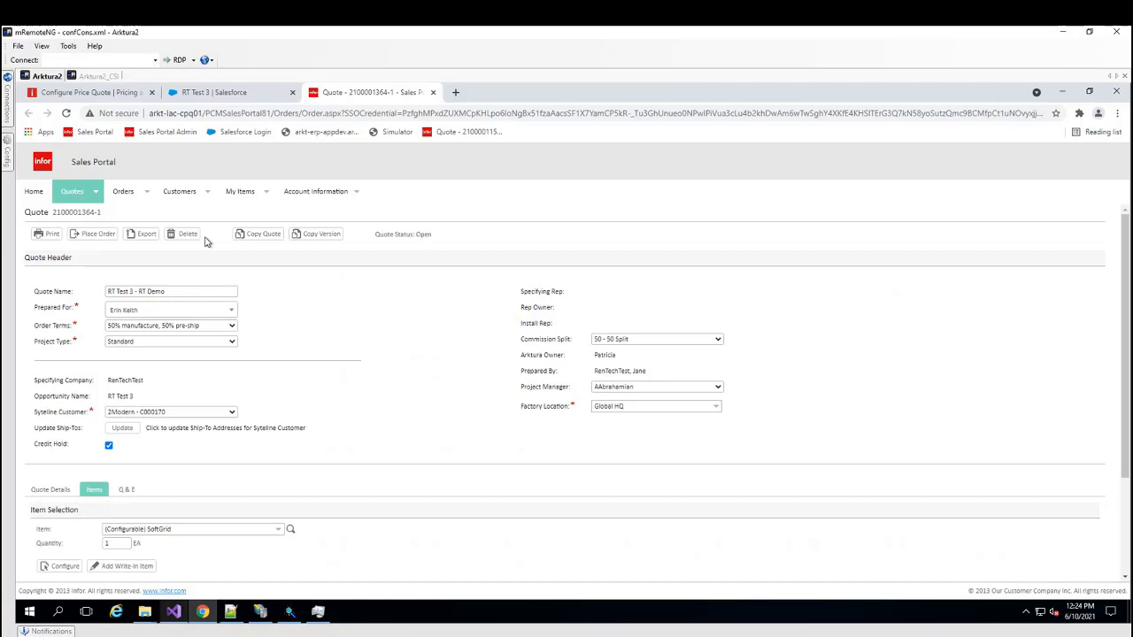
pyautogui.click(213, 92)
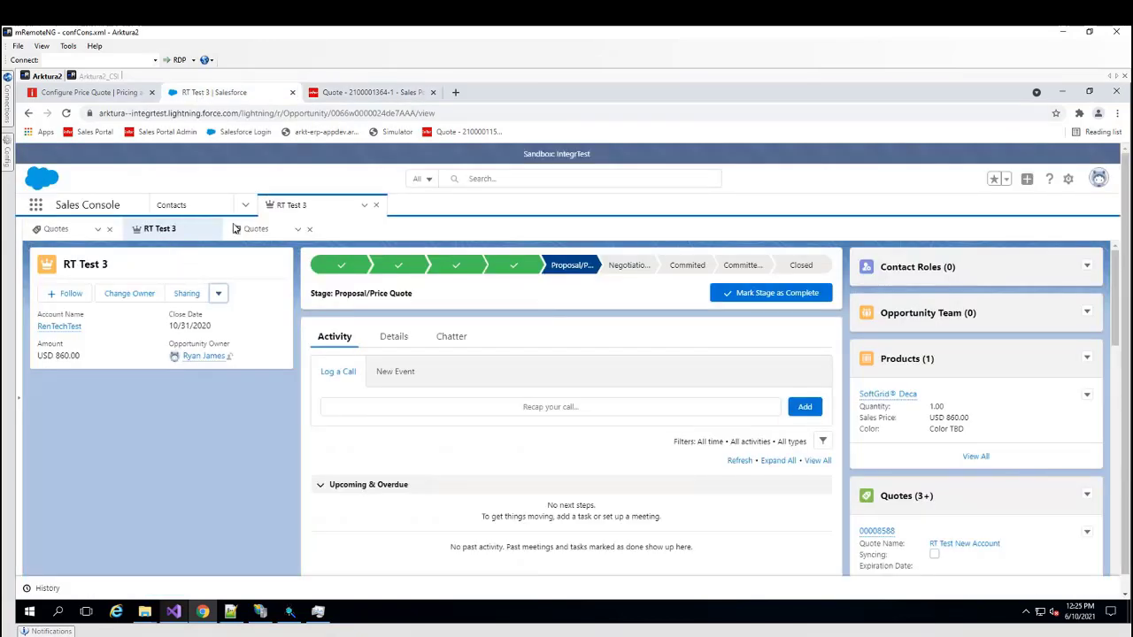
# Open and reload the opportunity's quotes list, scrolling down to find RT Test 3 - RT Demo.
pyautogui.click(256, 229)
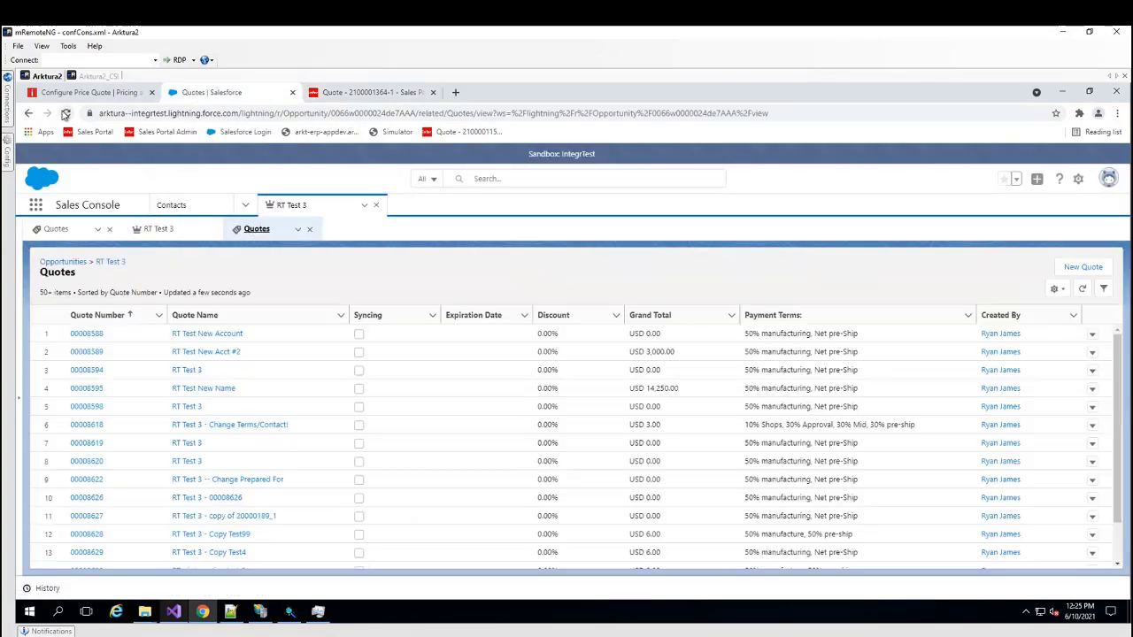
pyautogui.click(65, 113)
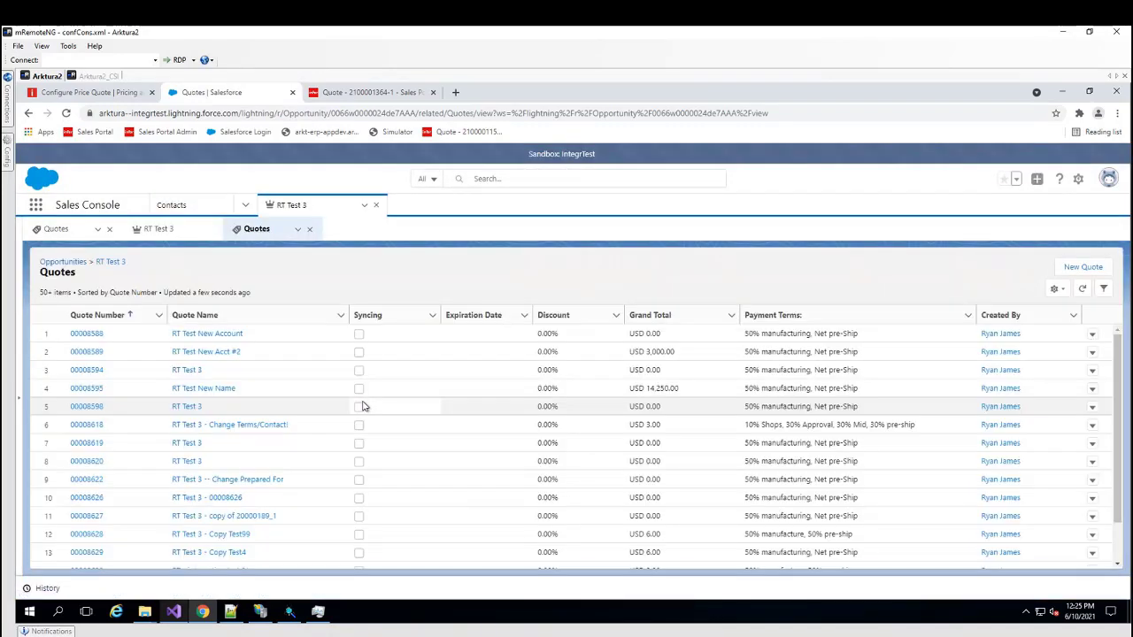
pyautogui.scroll(-3)
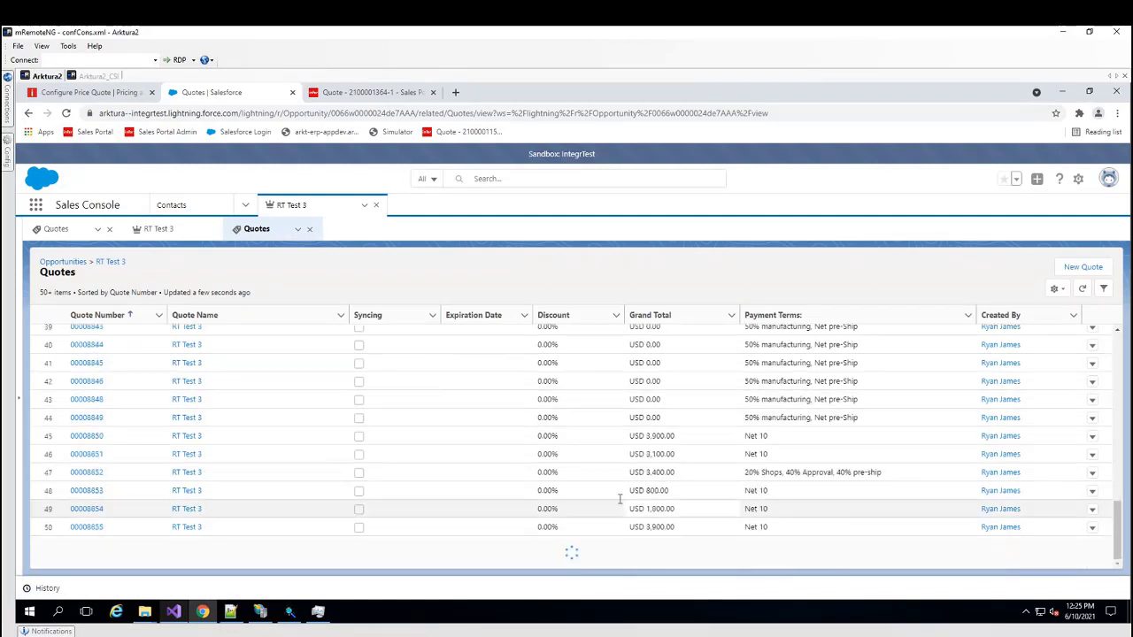
pyautogui.scroll(-3)
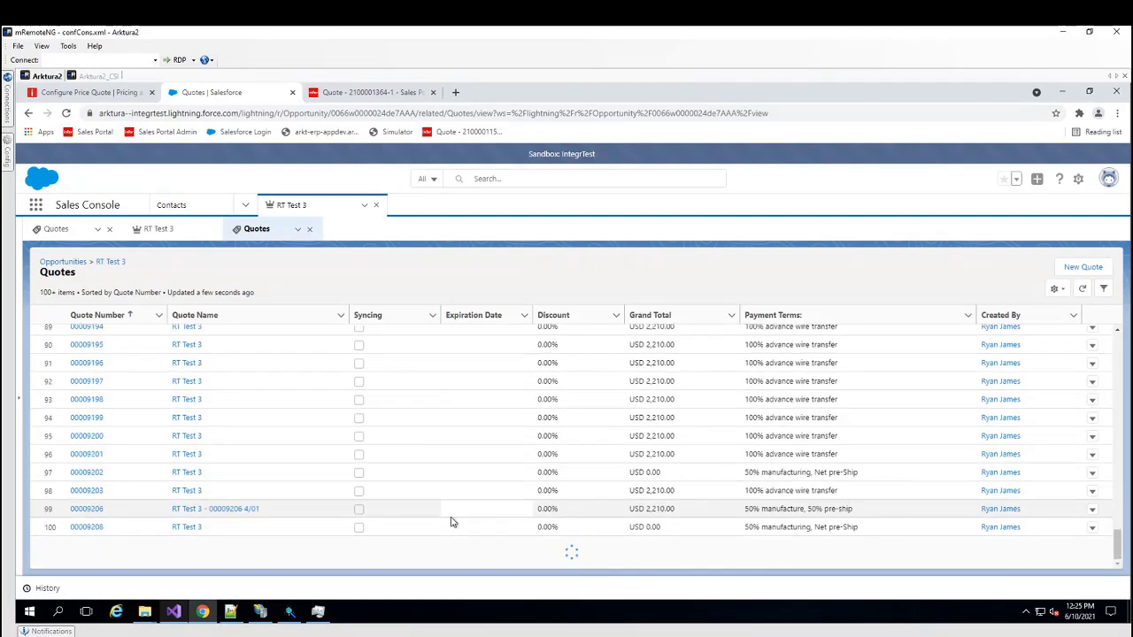
pyautogui.scroll(-3)
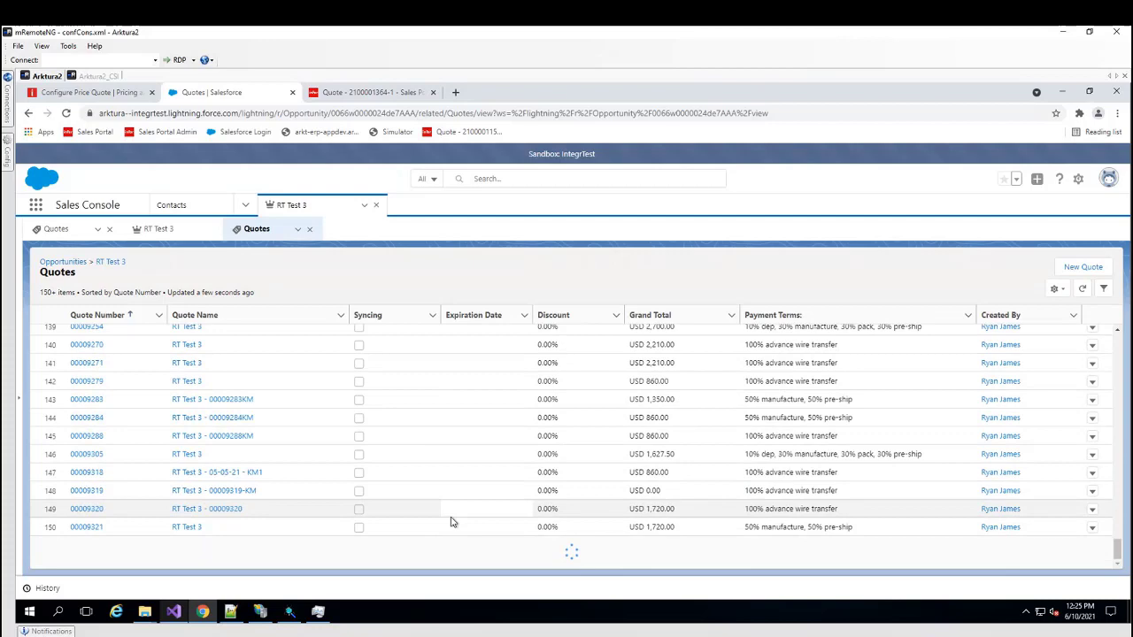
pyautogui.scroll(-3)
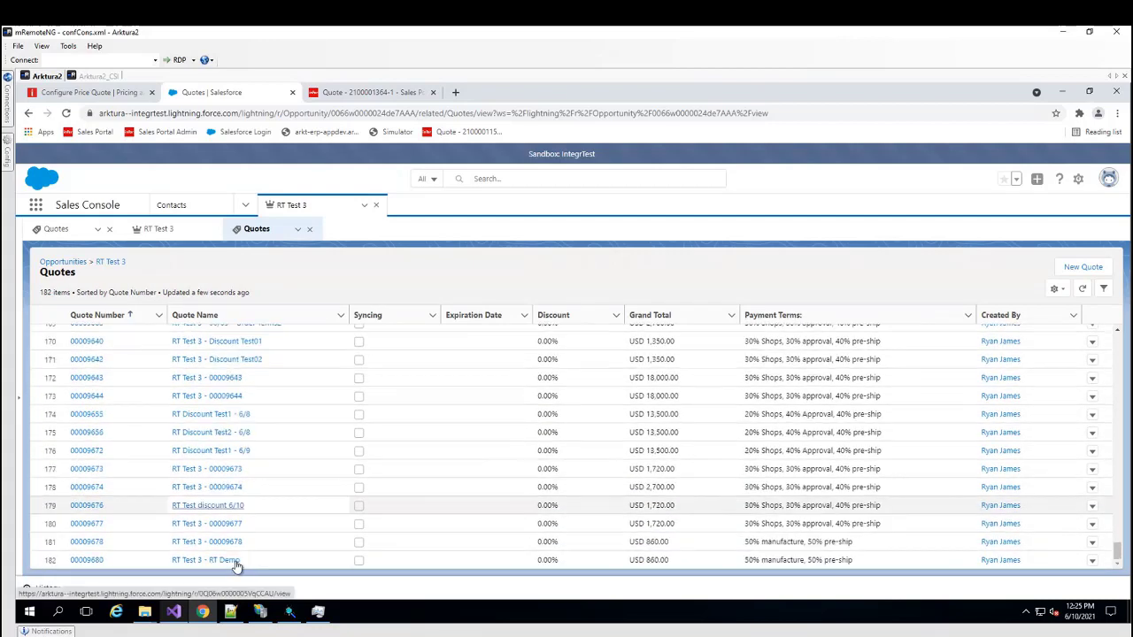
# Open the RT Test 3 - RT Demo quote, preview SoftGrid Deca and view its details.
pyautogui.click(205, 560)
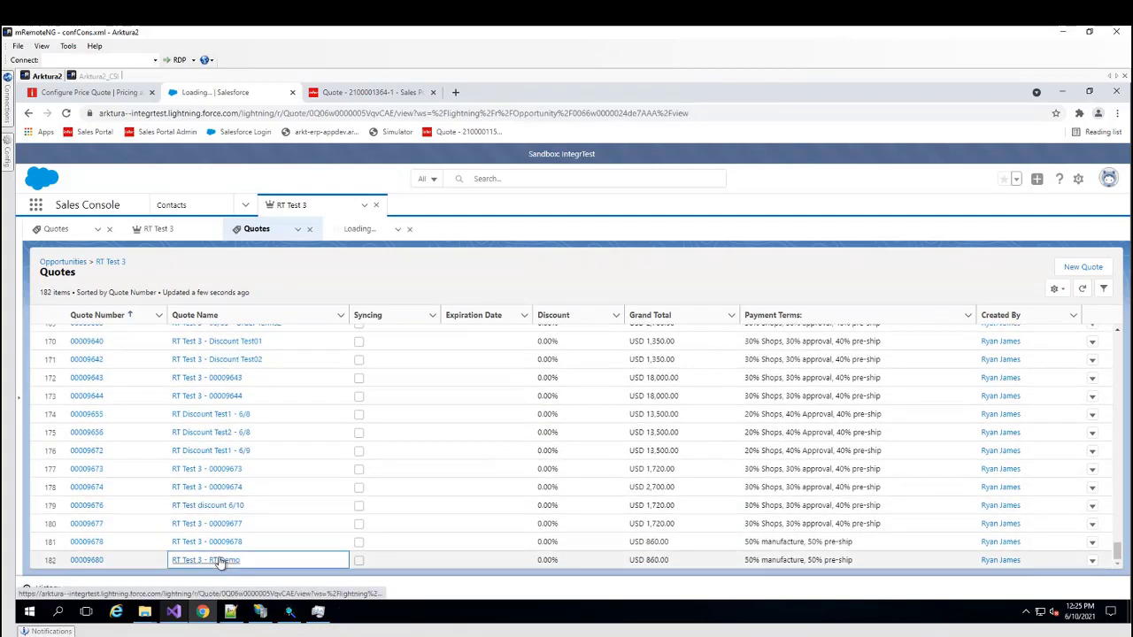
pyautogui.click(205, 559)
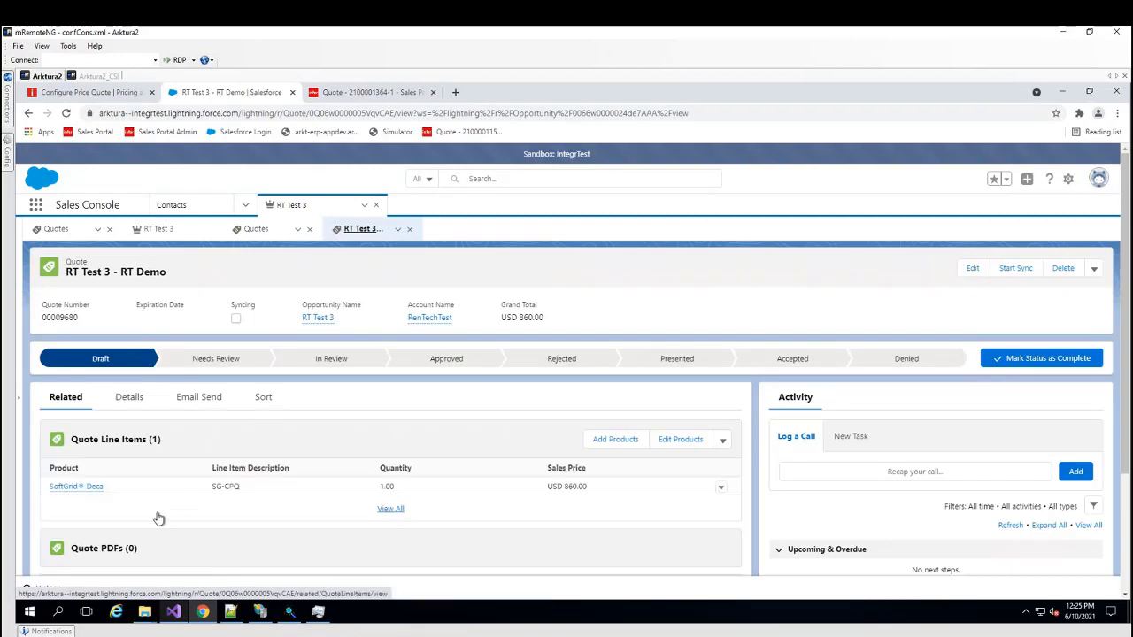
pyautogui.click(76, 486)
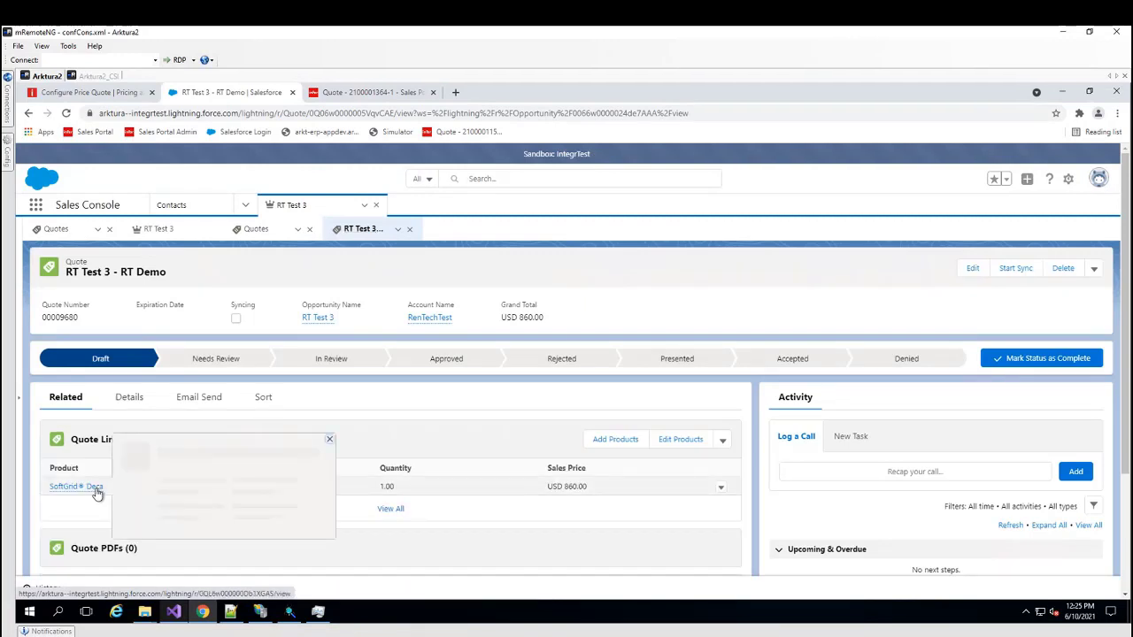
pyautogui.moveTo(76, 486)
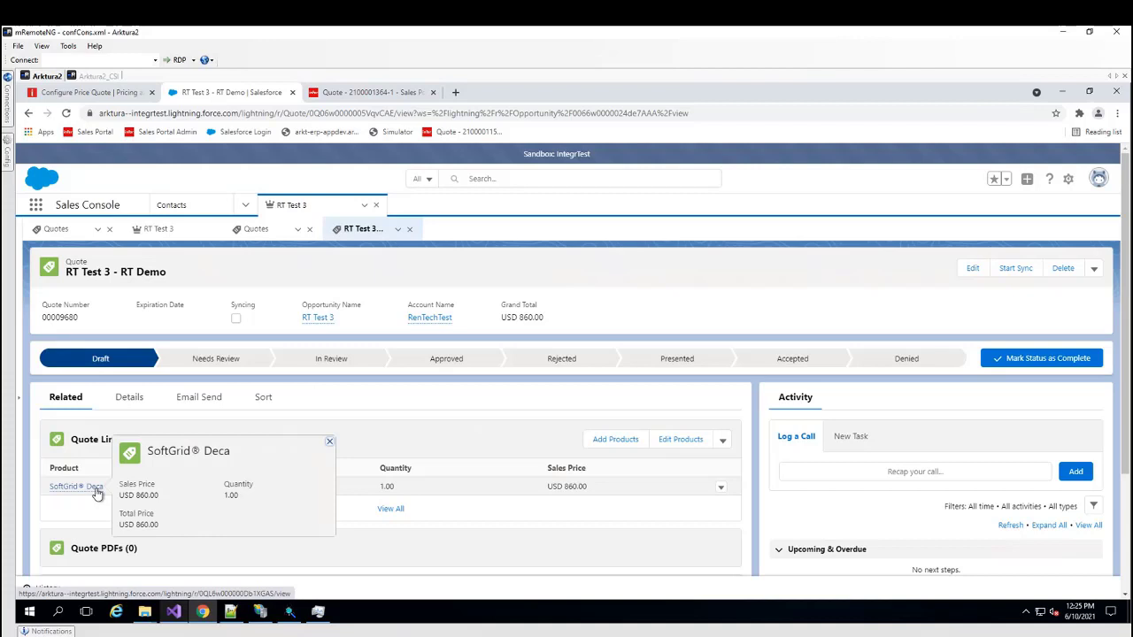
pyautogui.moveTo(176, 390)
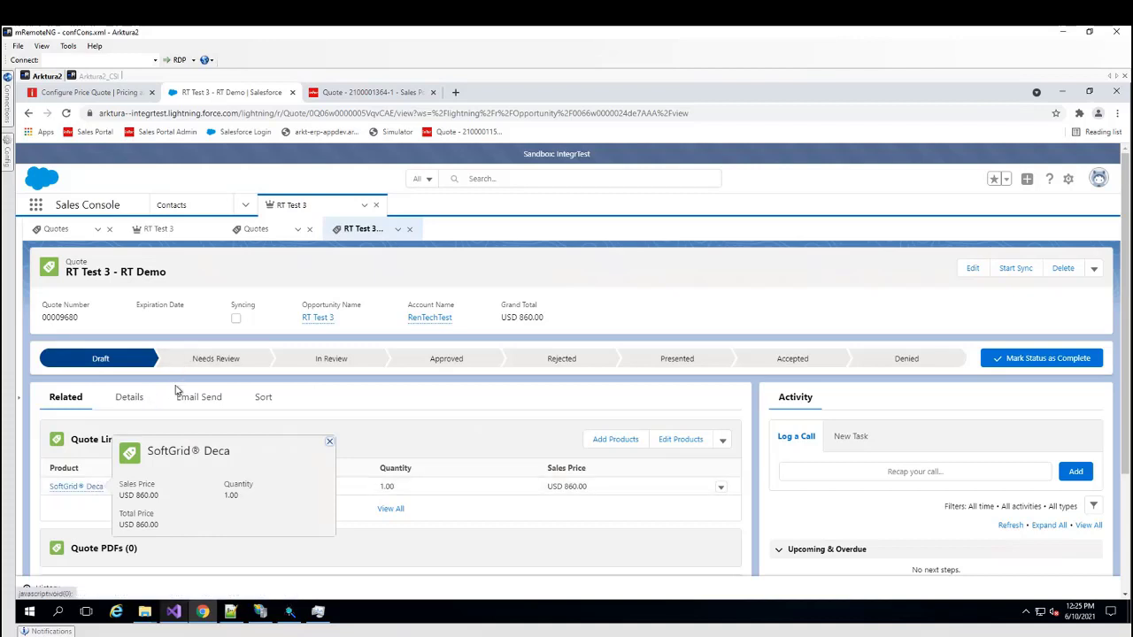
pyautogui.click(128, 397)
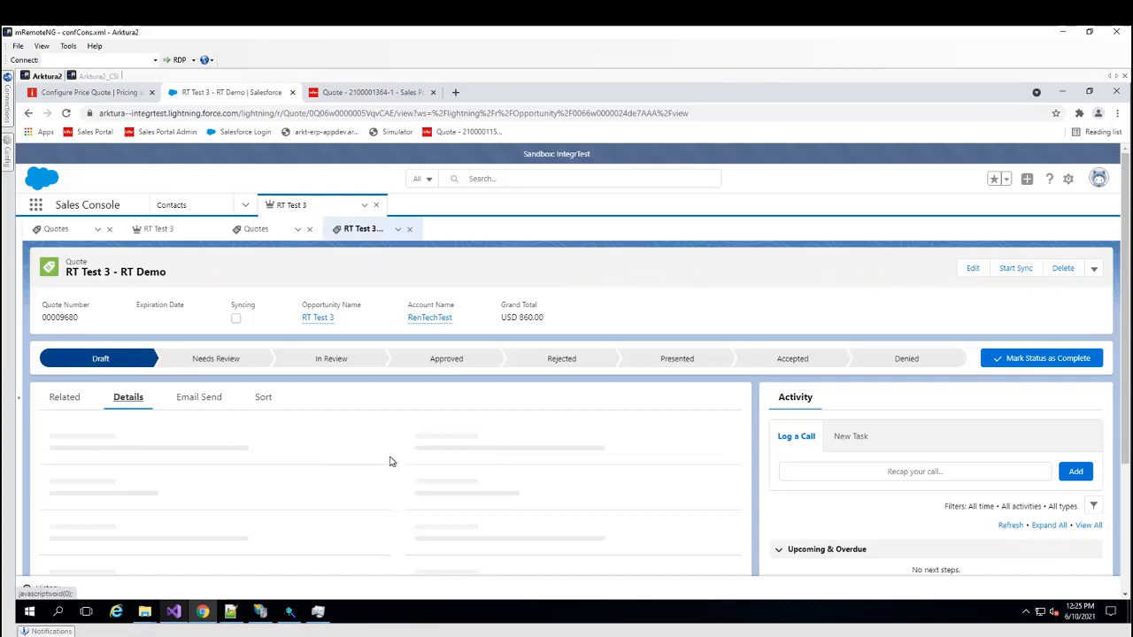
pyautogui.scroll(-3)
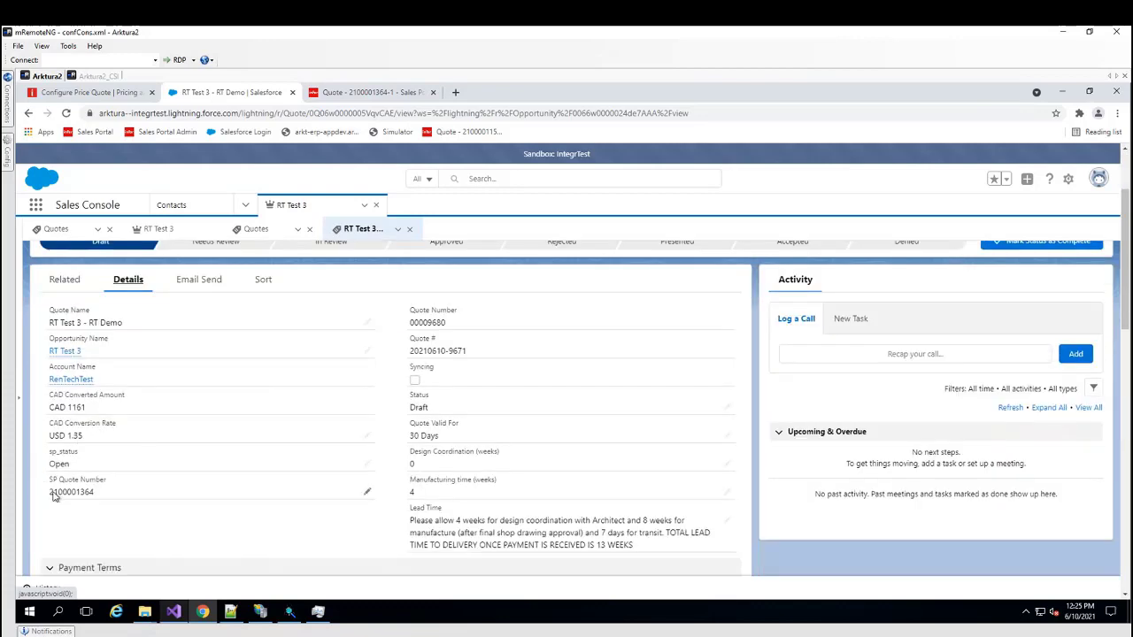
pyautogui.click(372, 92)
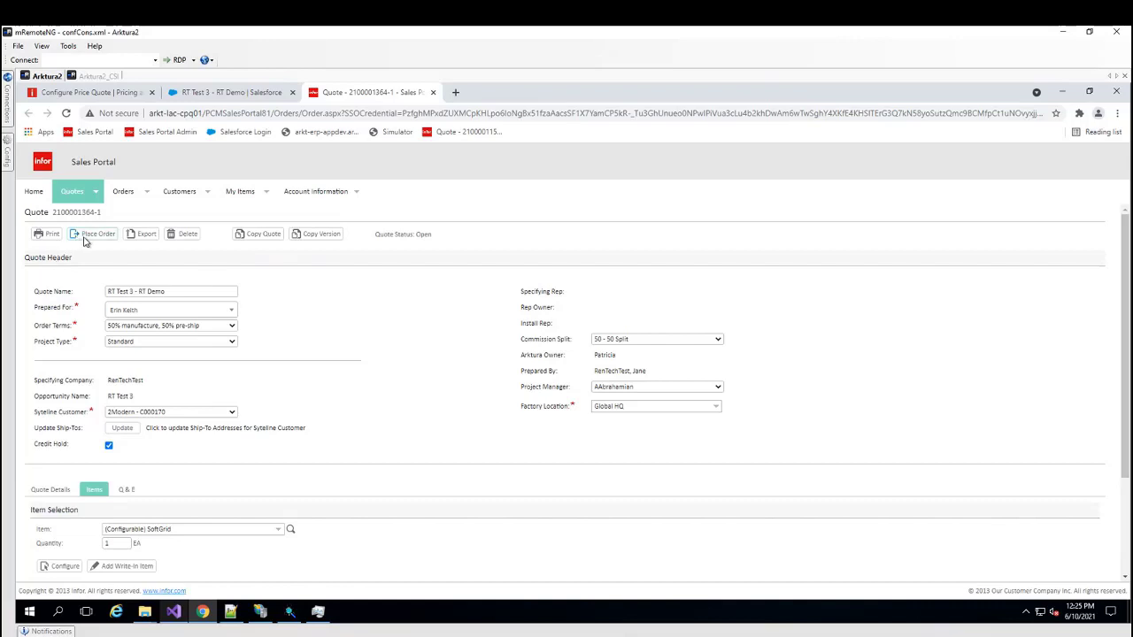
# Place the quote as an order shipping 6/30/2021 with customer PO RT Demo1.
pyautogui.click(95, 234)
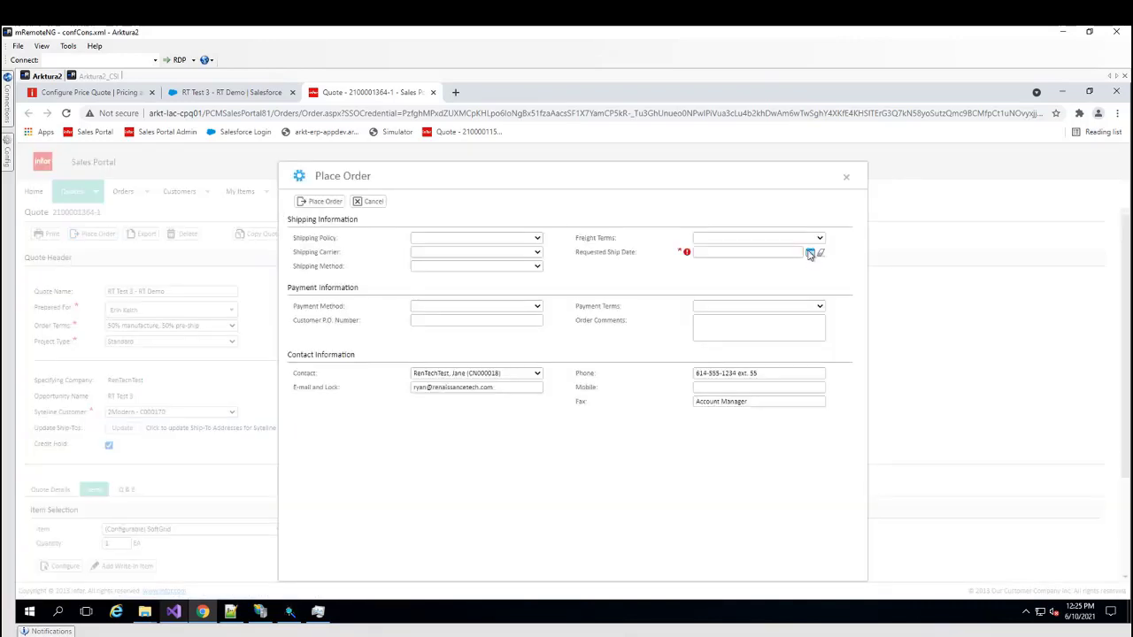
pyautogui.click(810, 253)
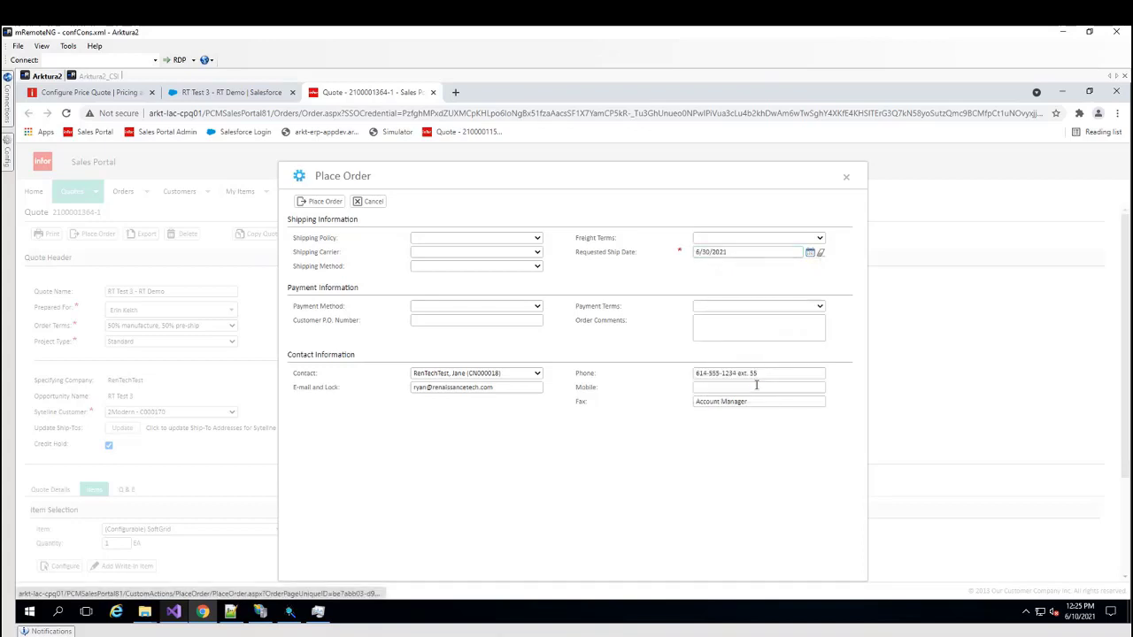
pyautogui.write('rt')
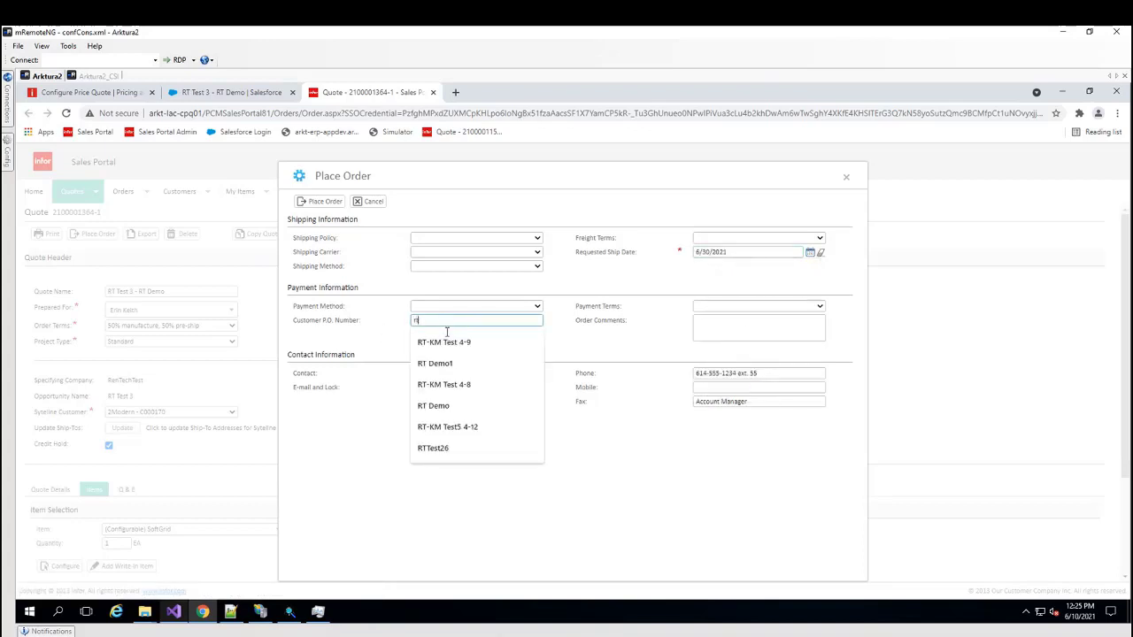
pyautogui.click(433, 363)
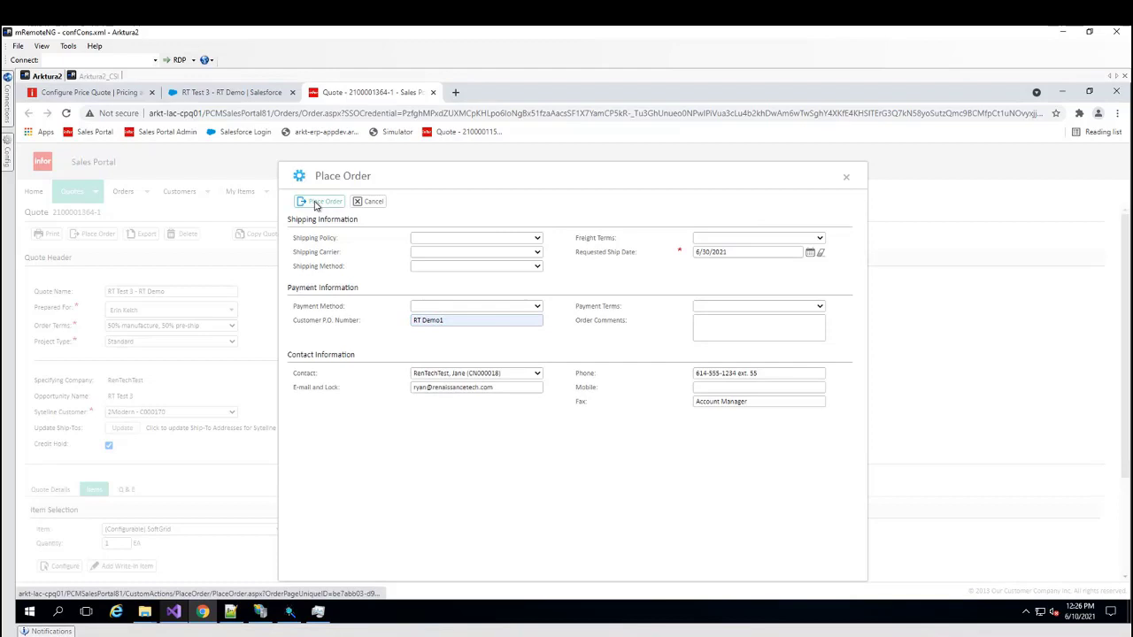
pyautogui.click(320, 201)
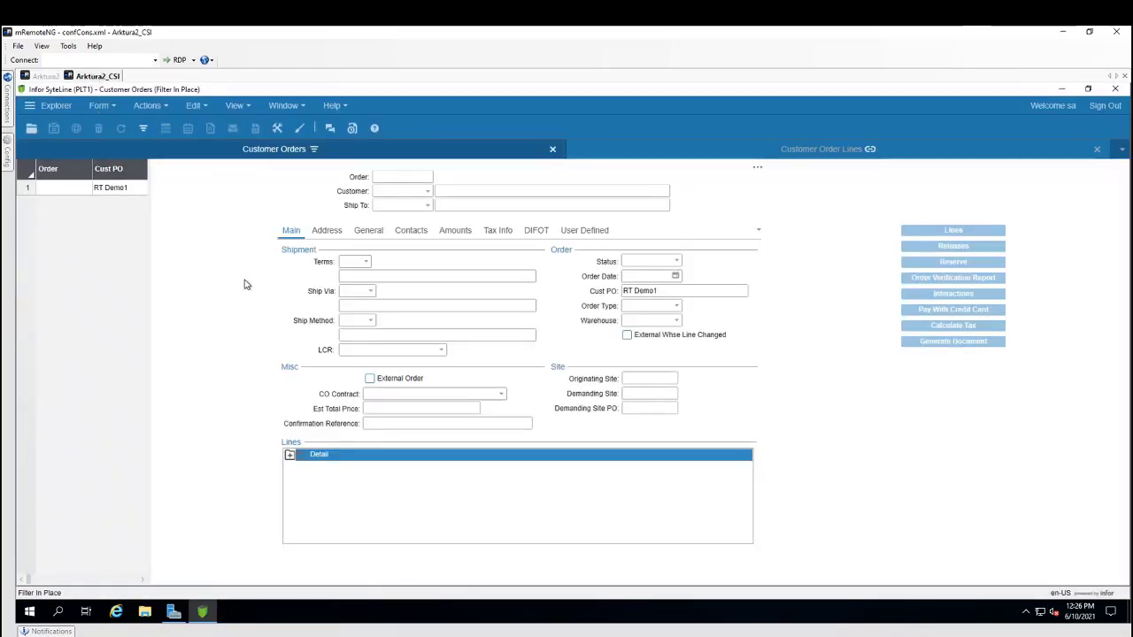
pyautogui.moveTo(143, 128)
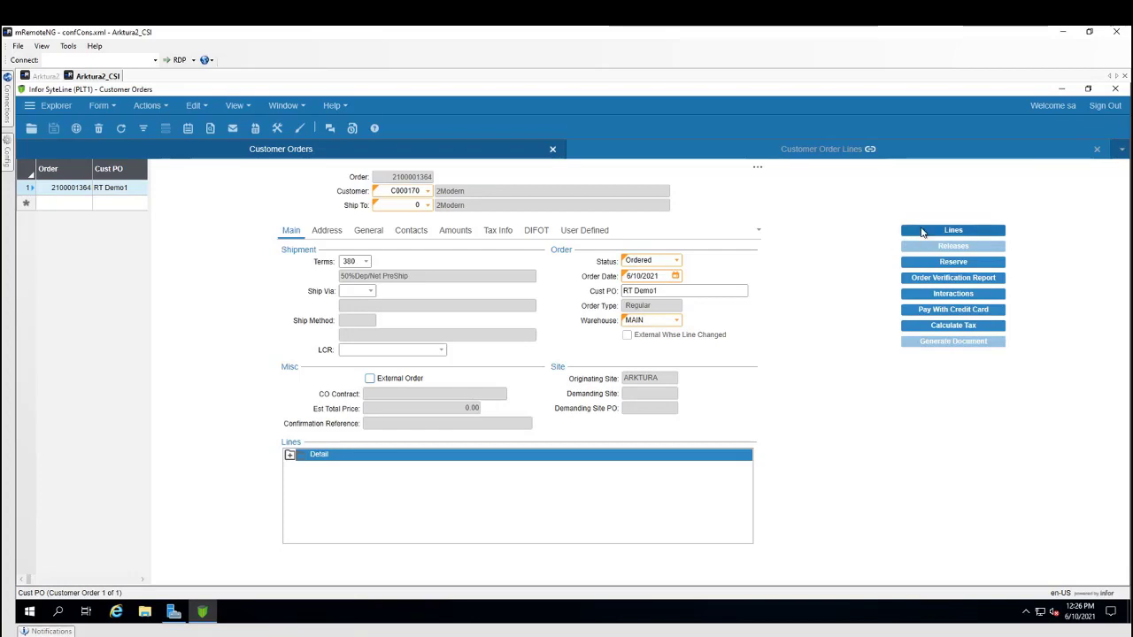
# Check the SoftGrid Deca AB4 order line's 860 unit price and open its sourcing job.
pyautogui.click(954, 230)
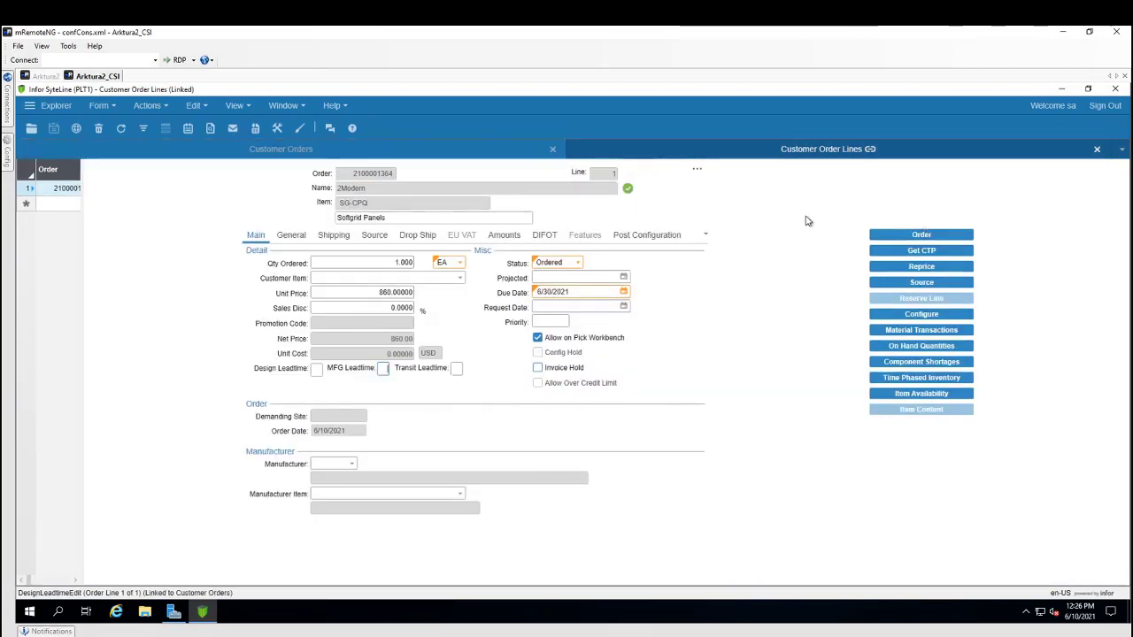
pyautogui.moveTo(180, 226)
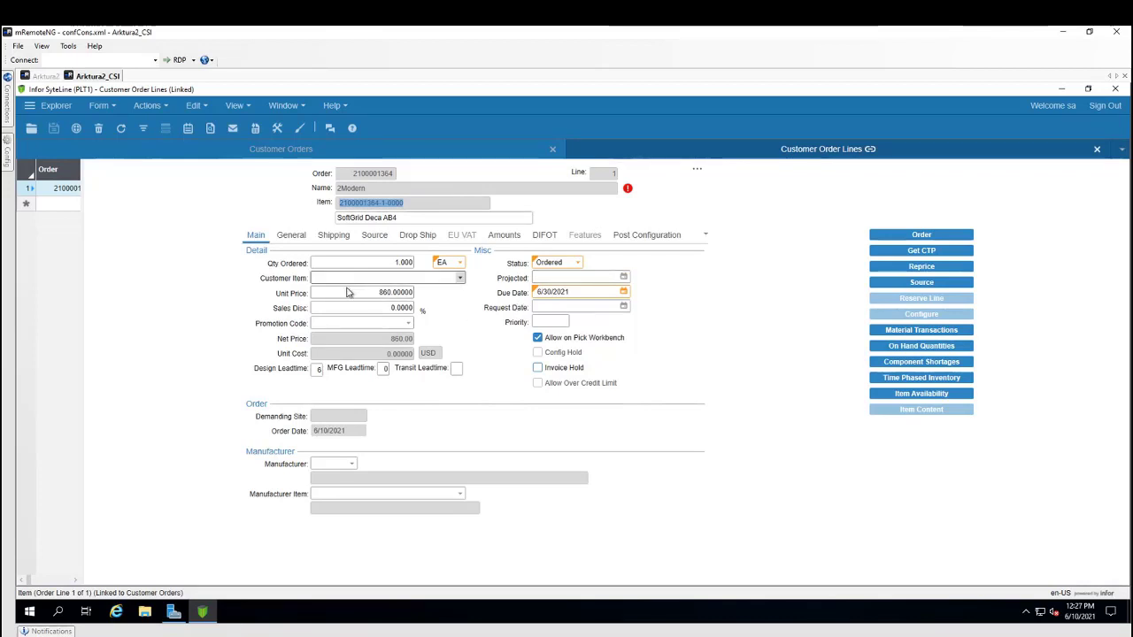
pyautogui.click(361, 293)
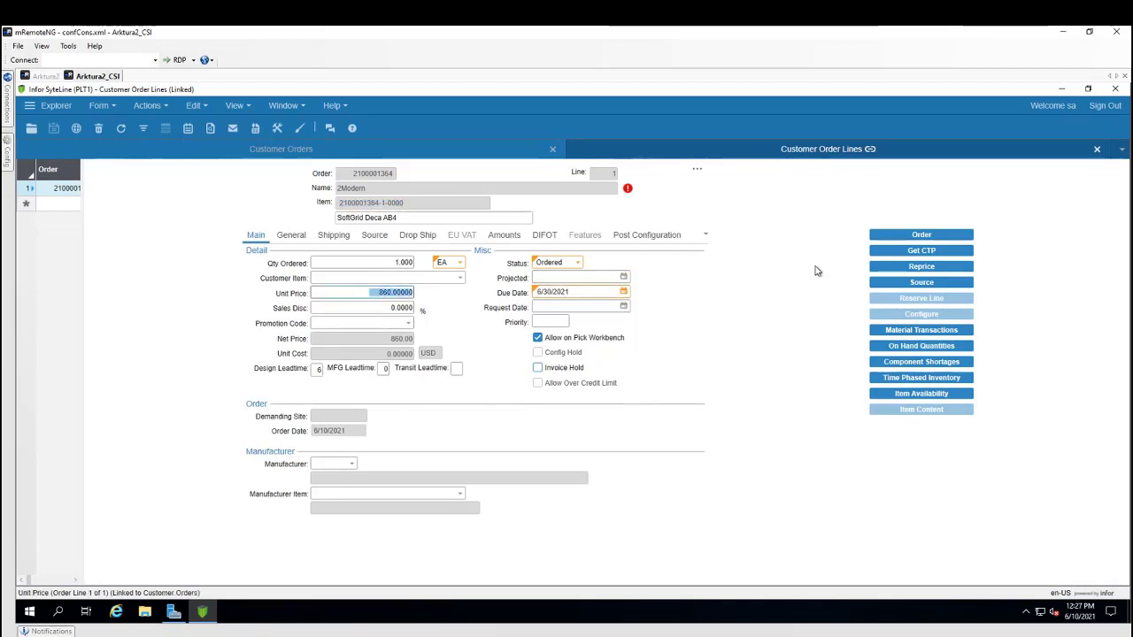
pyautogui.moveTo(801, 289)
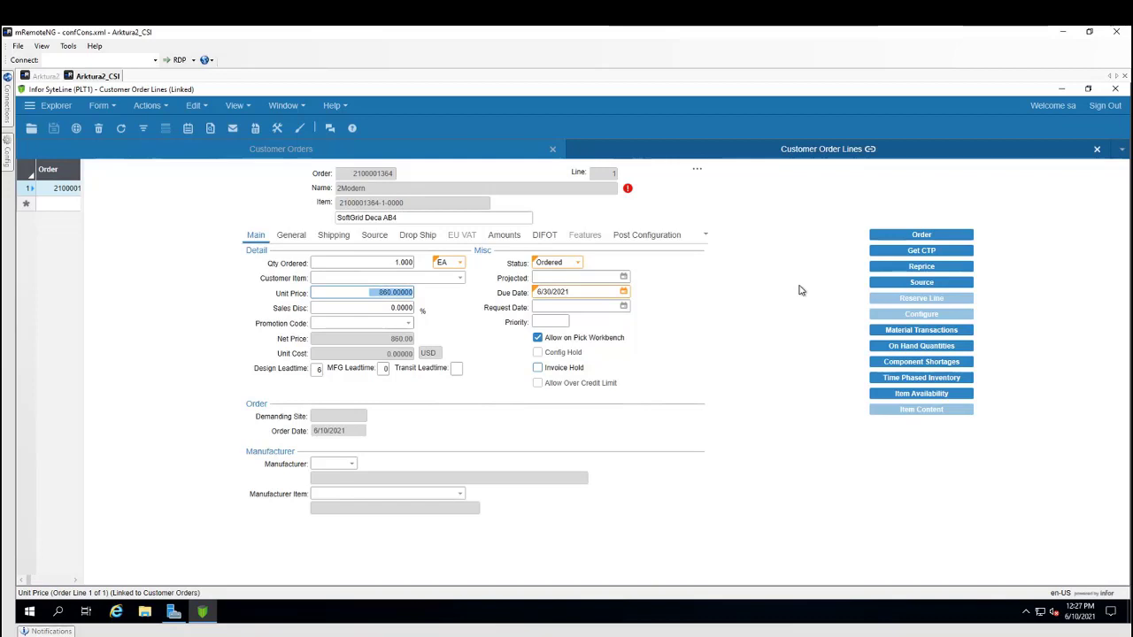
pyautogui.moveTo(841, 290)
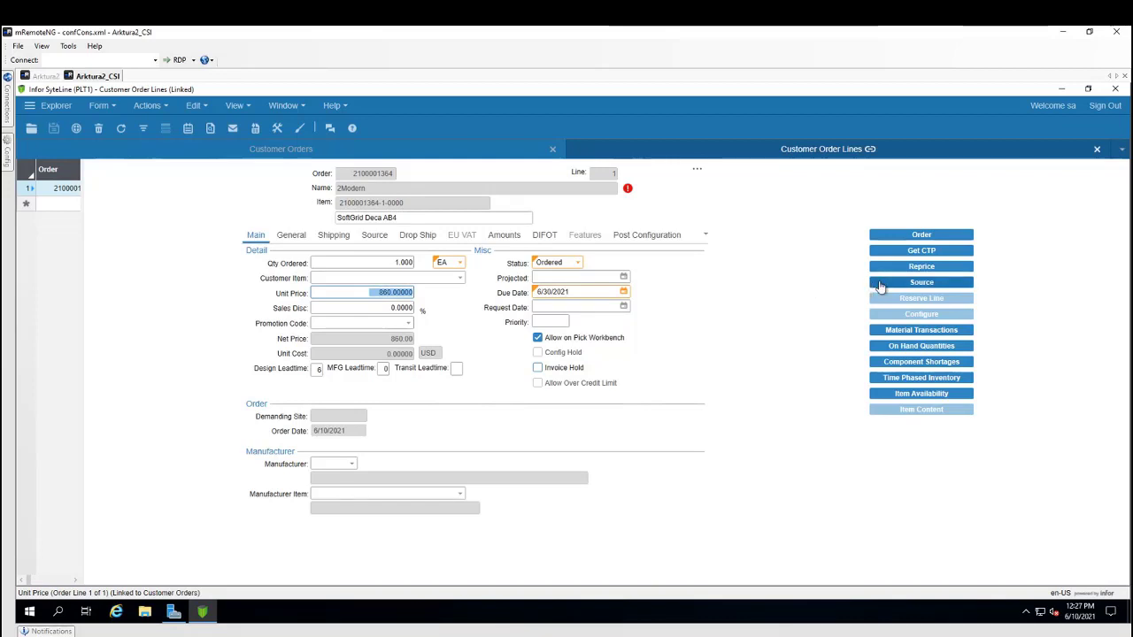
pyautogui.click(921, 281)
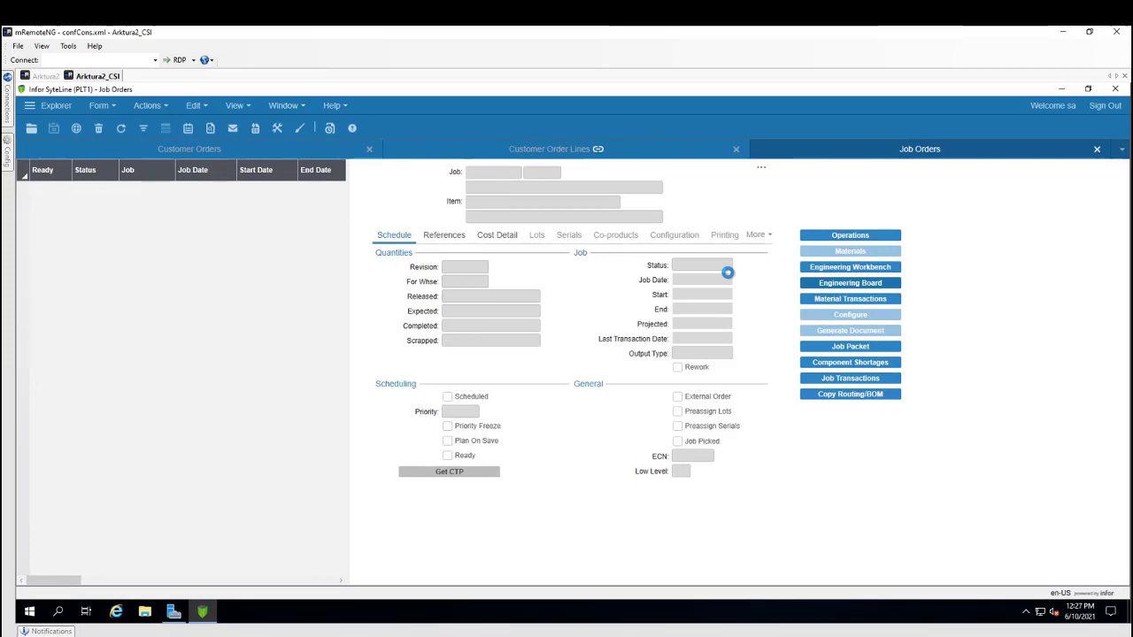
# Open the engineering board for configured job 53776.
pyautogui.click(850, 282)
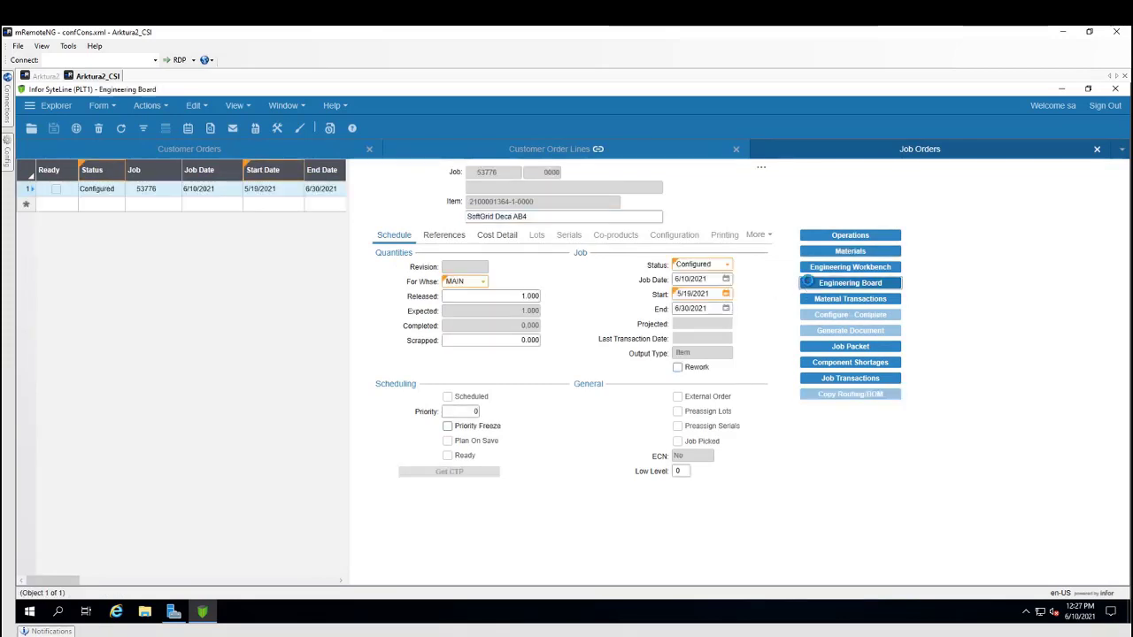
pyautogui.click(849, 282)
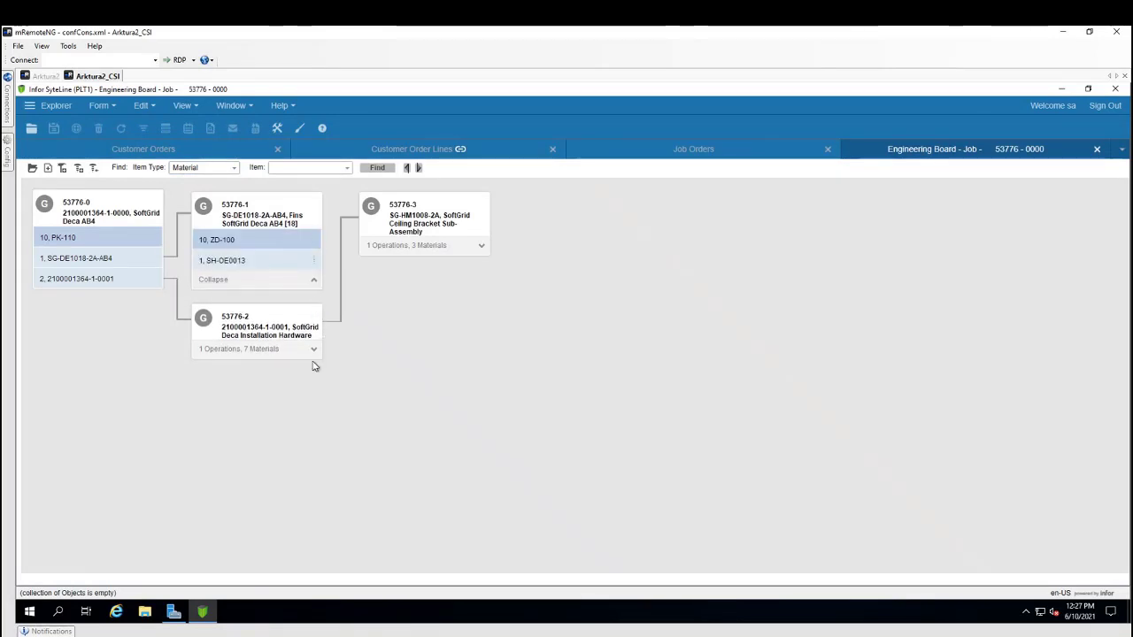
# Expand sub-jobs 53776-2 and 53776-3 to list materials such as HW-100 and AS-100.
pyautogui.click(314, 347)
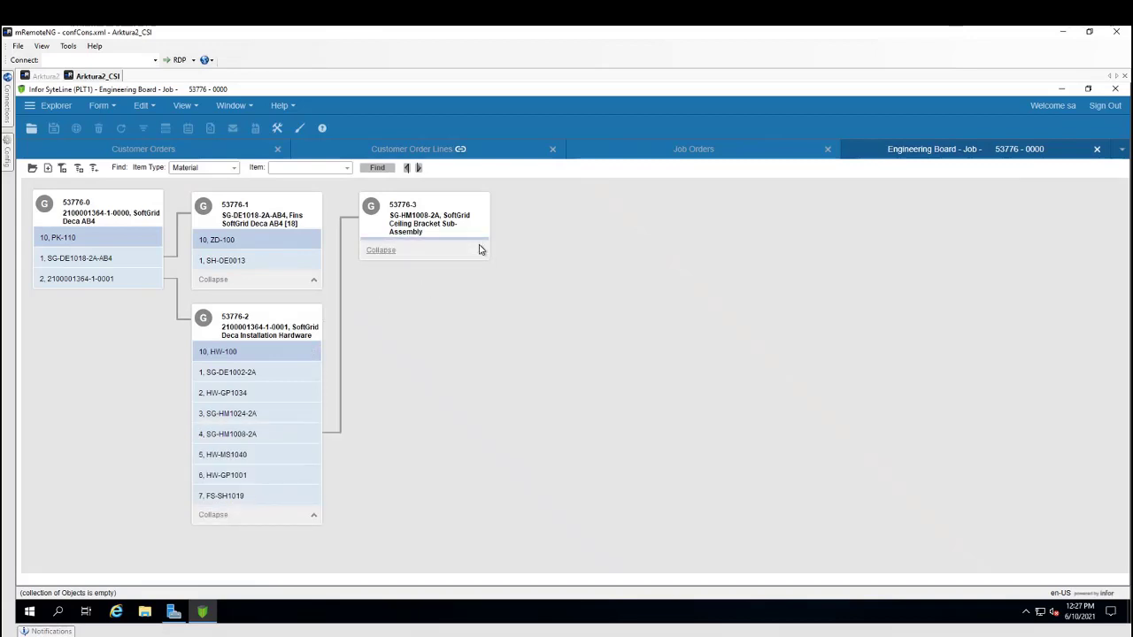
pyautogui.click(380, 250)
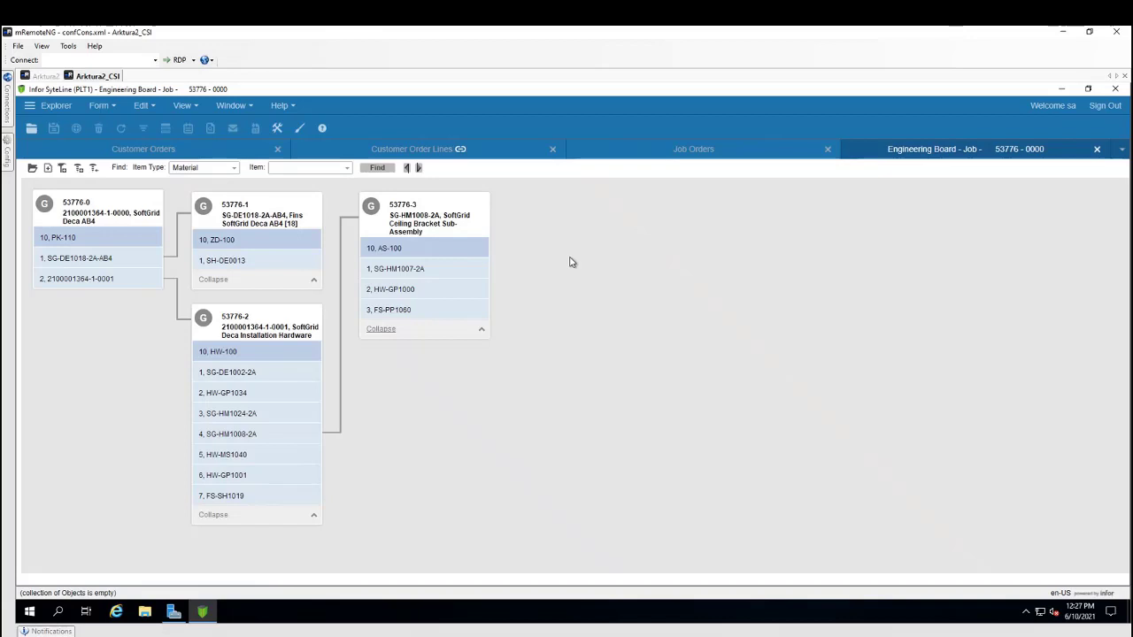